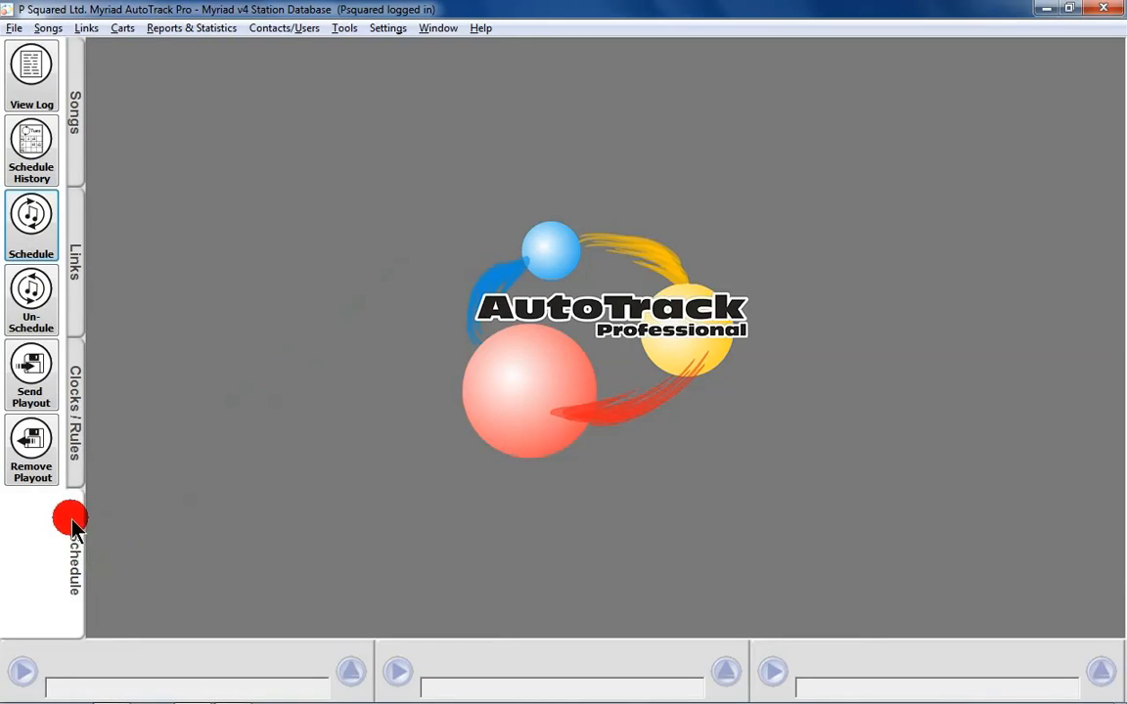
pyautogui.moveTo(103, 69)
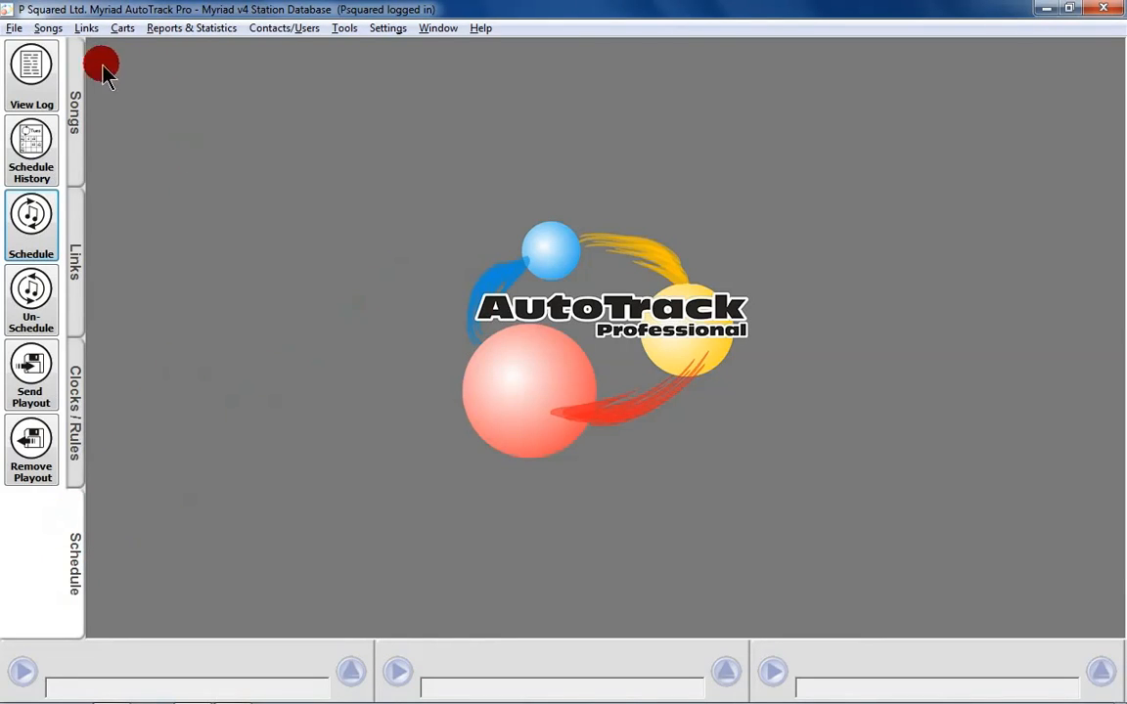
pyautogui.moveTo(239, 300)
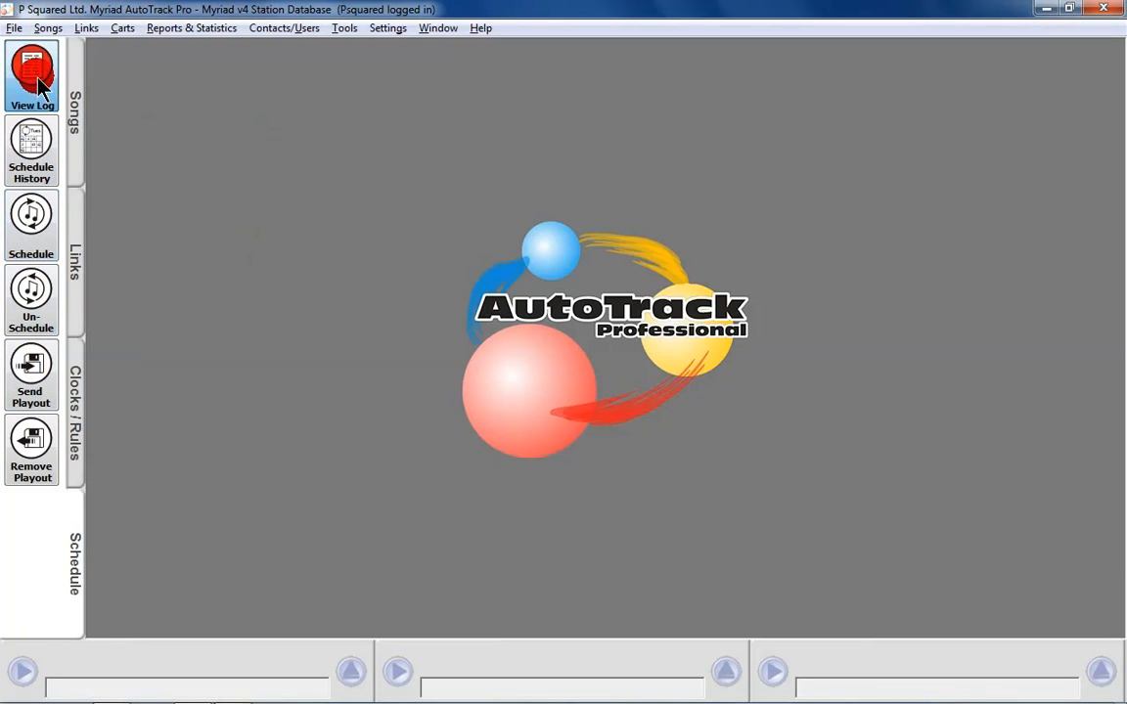
# Step: Open the 30 April 2012 log at midnight and select the Top of Hour Promo 2 entry
pyautogui.click(32, 76)
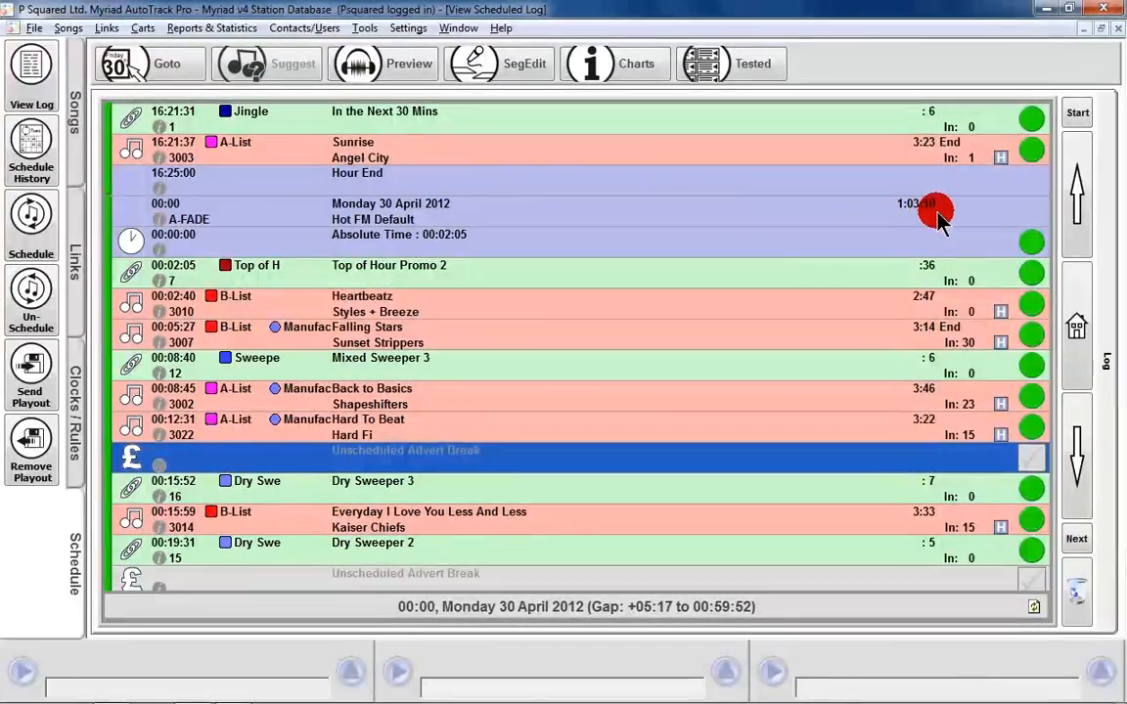
pyautogui.moveTo(876, 225)
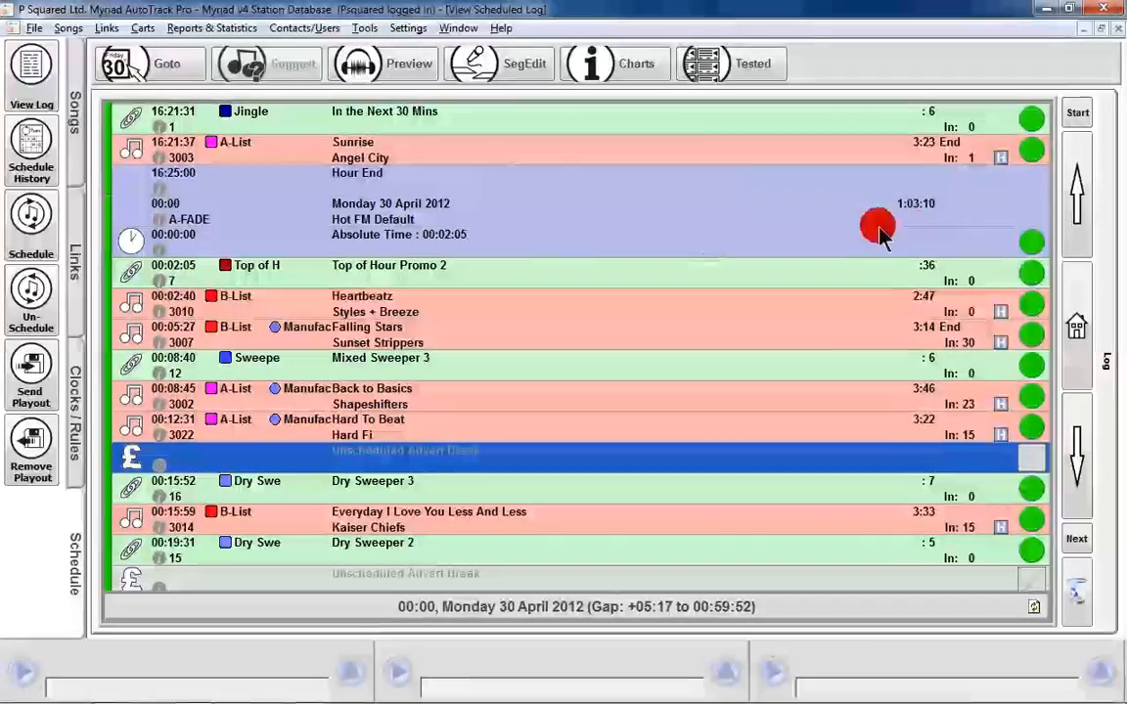
pyautogui.click(396, 265)
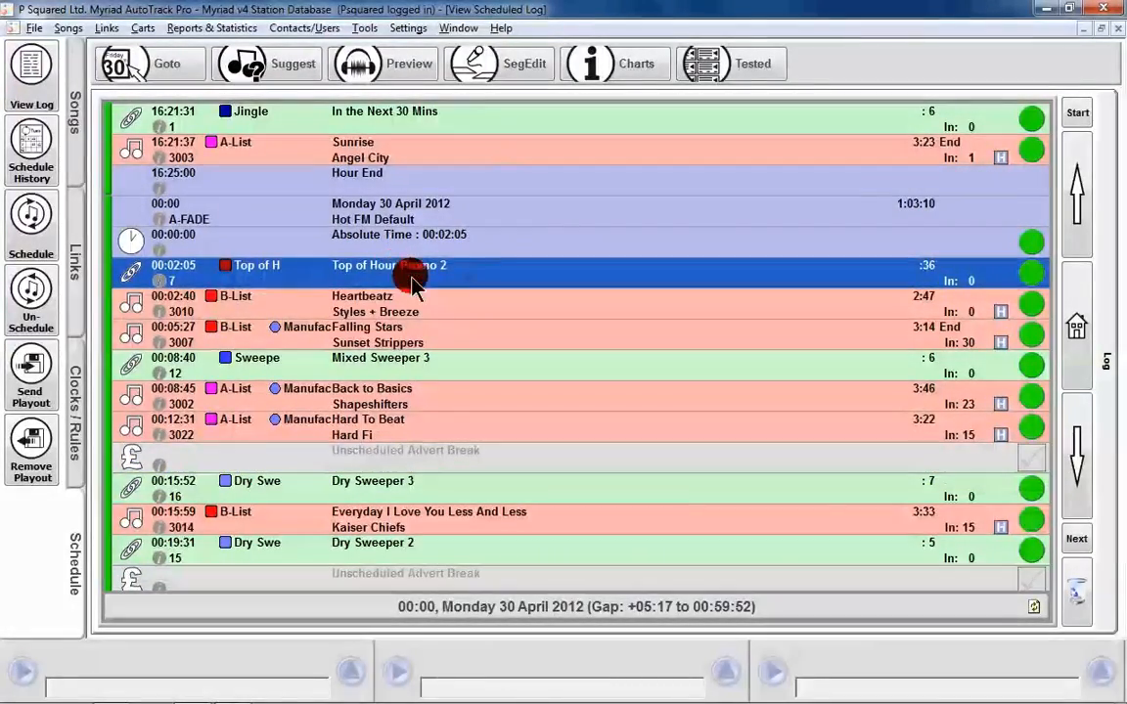
pyautogui.moveTo(529, 299)
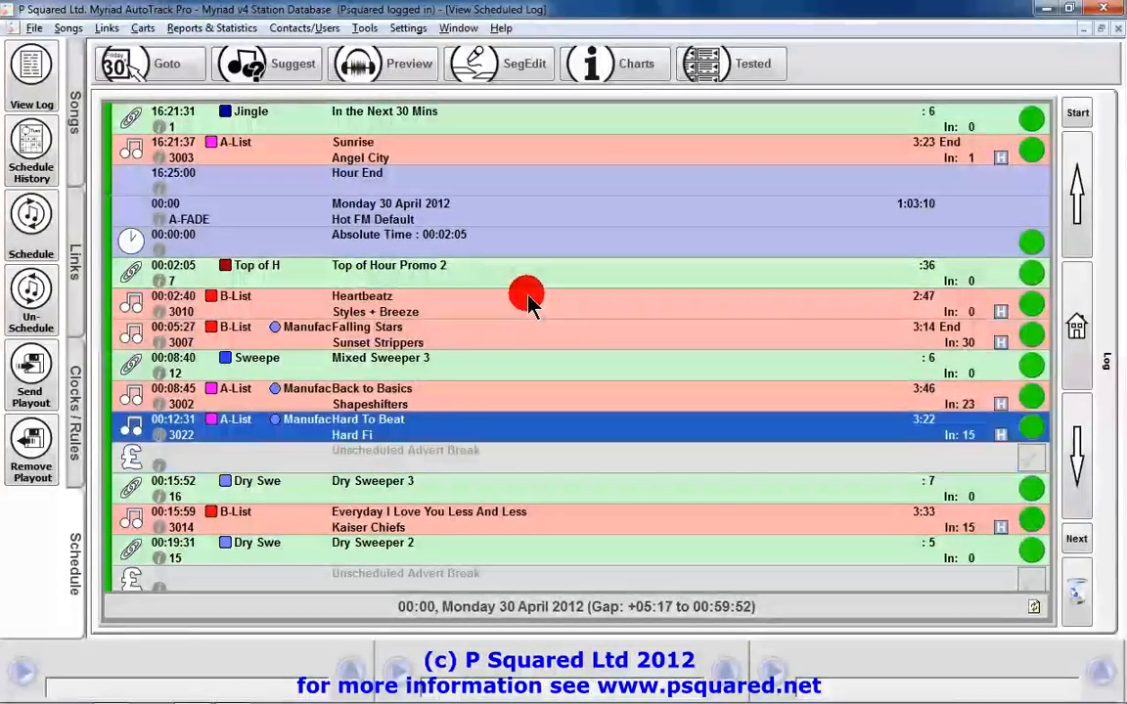
pyautogui.click(405, 450)
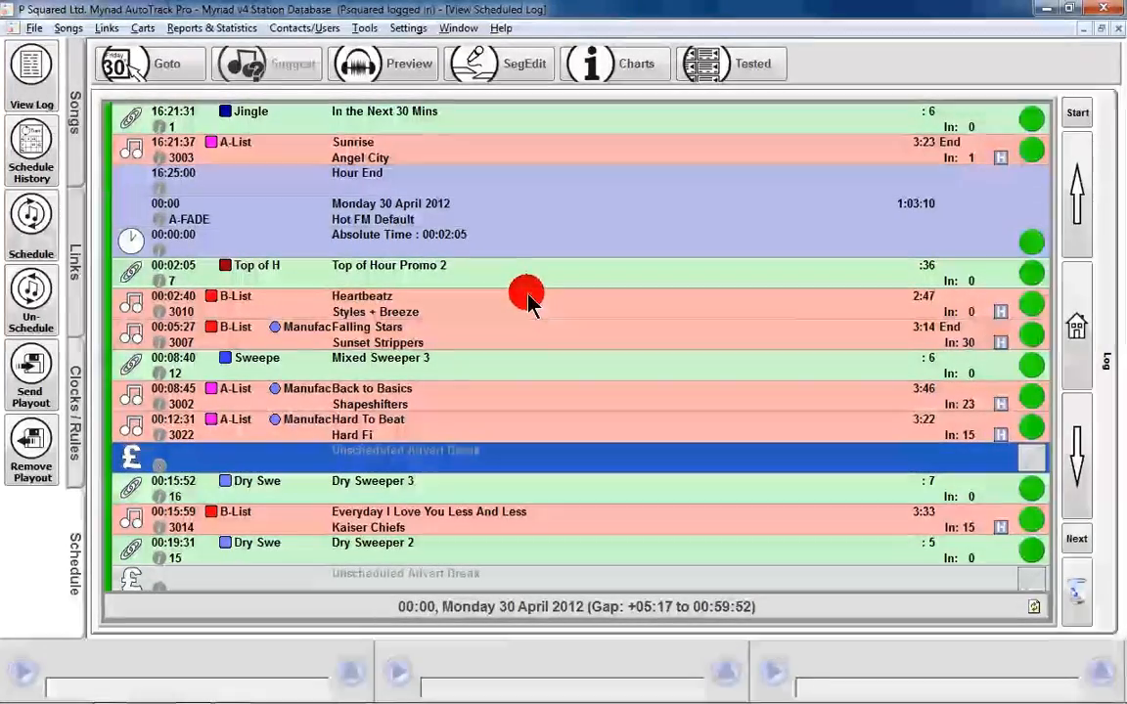
pyautogui.moveTo(435, 311)
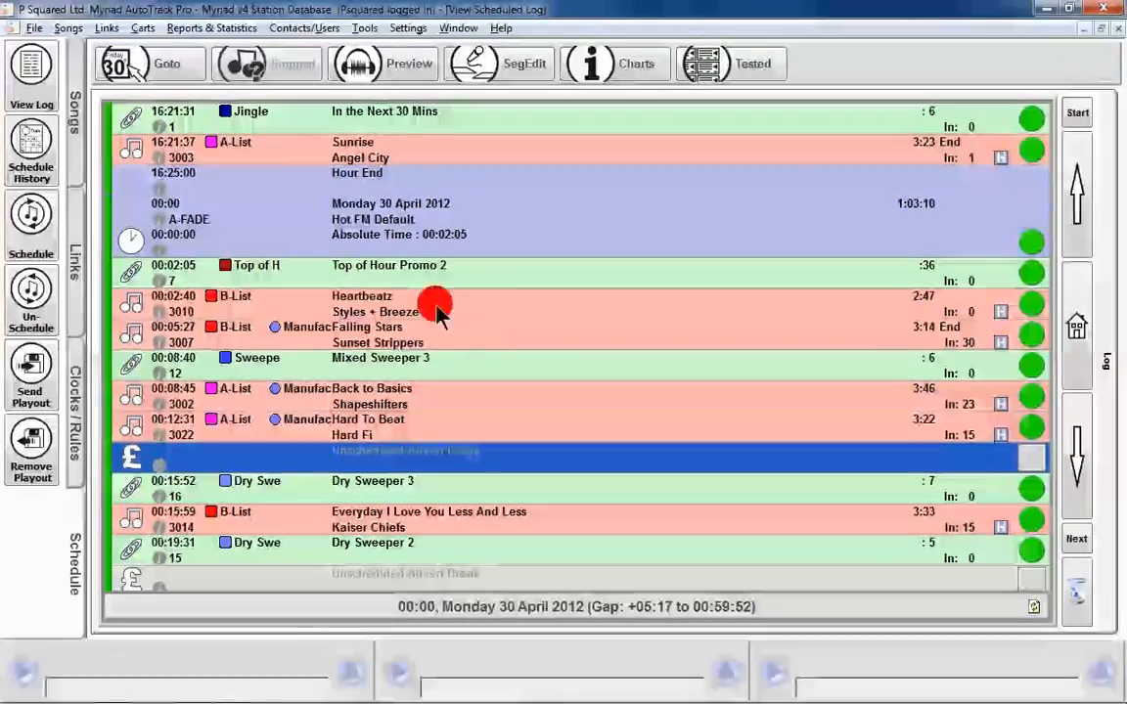
pyautogui.moveTo(152, 64)
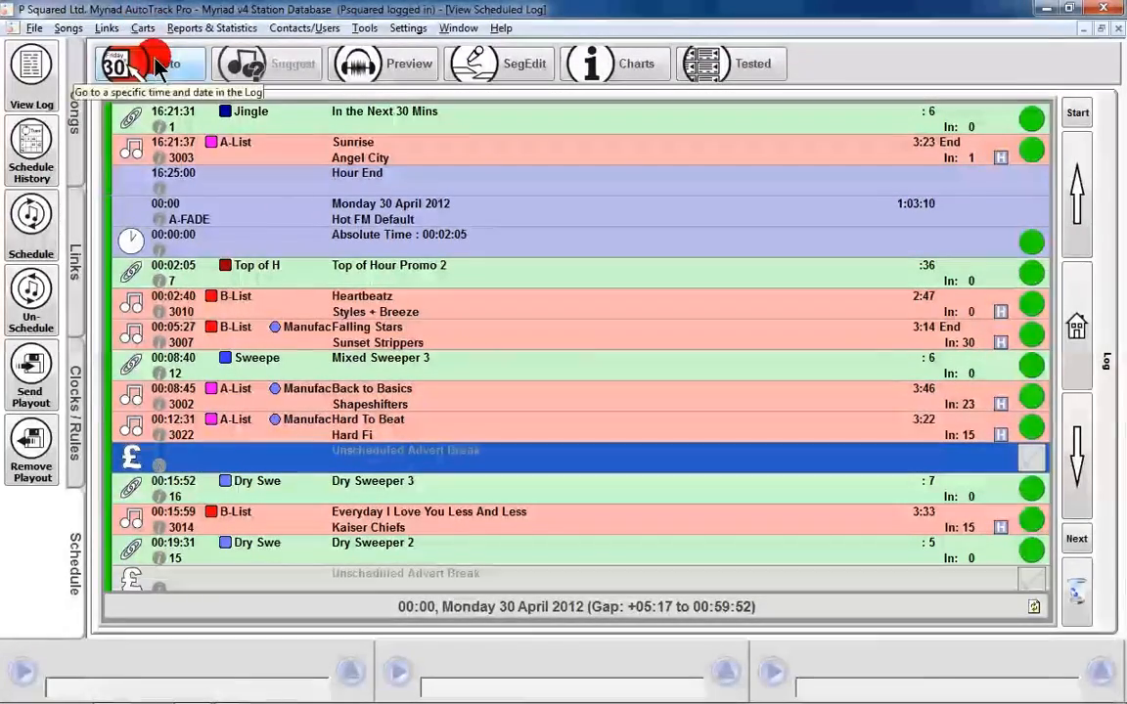
# Step: Jump the log to the 07:00 hour of 30 April 2012 using Goto
pyautogui.click(147, 62)
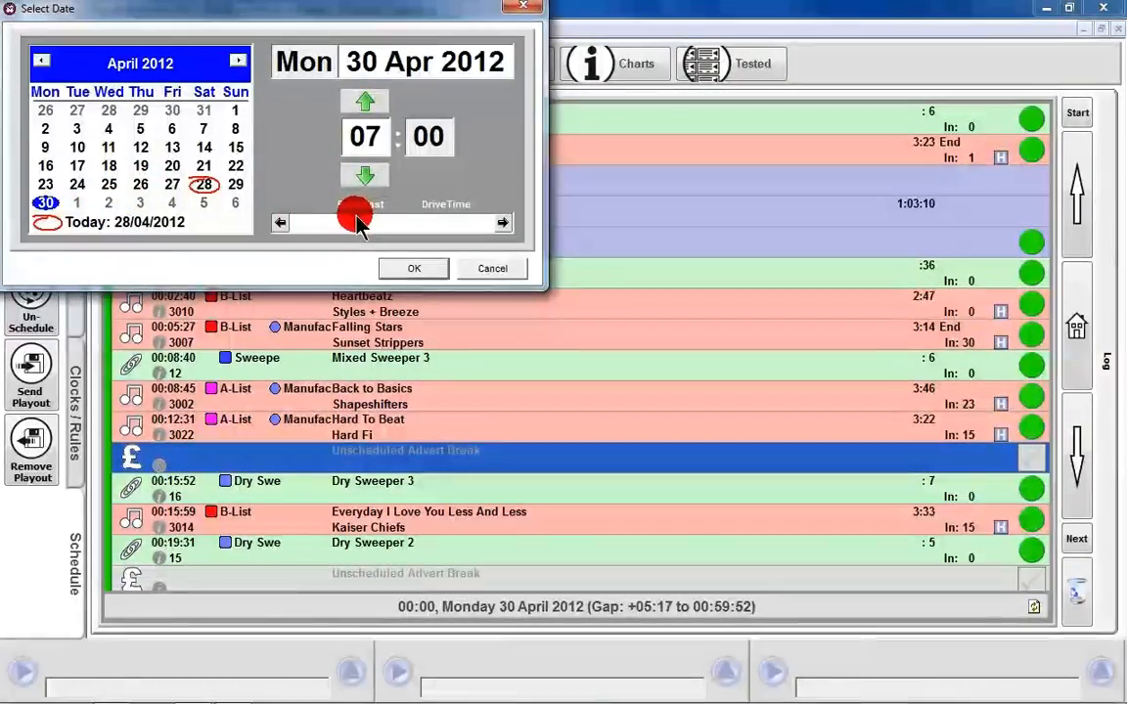
pyautogui.click(413, 268)
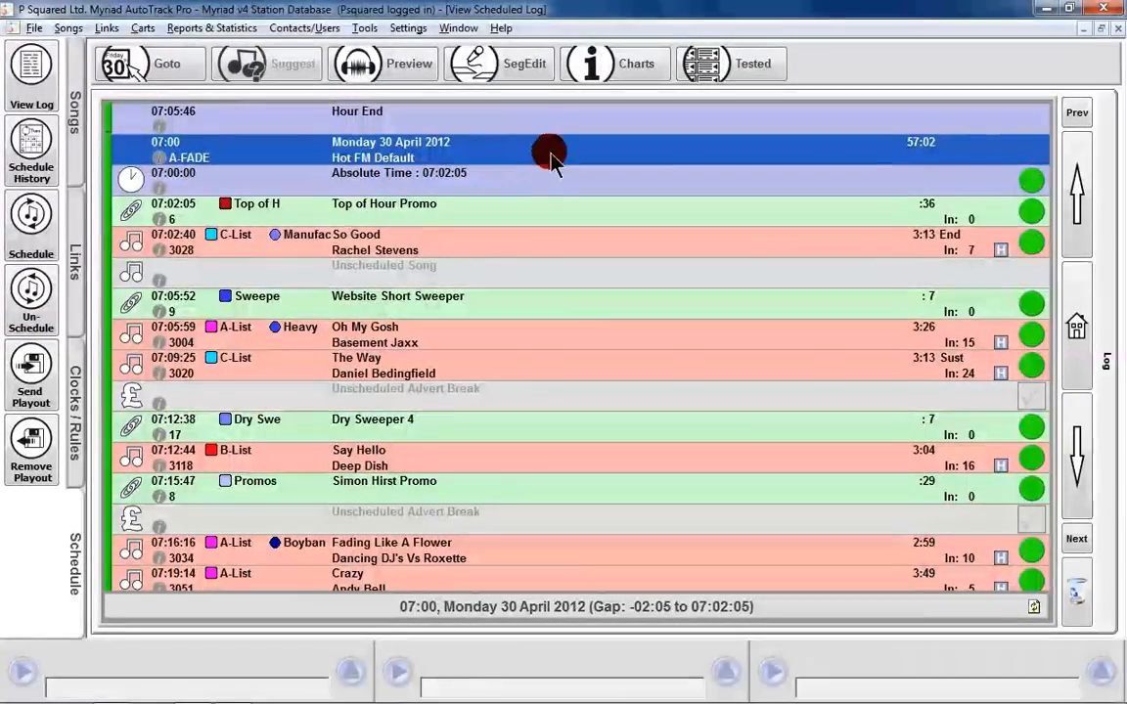
pyautogui.moveTo(416, 213)
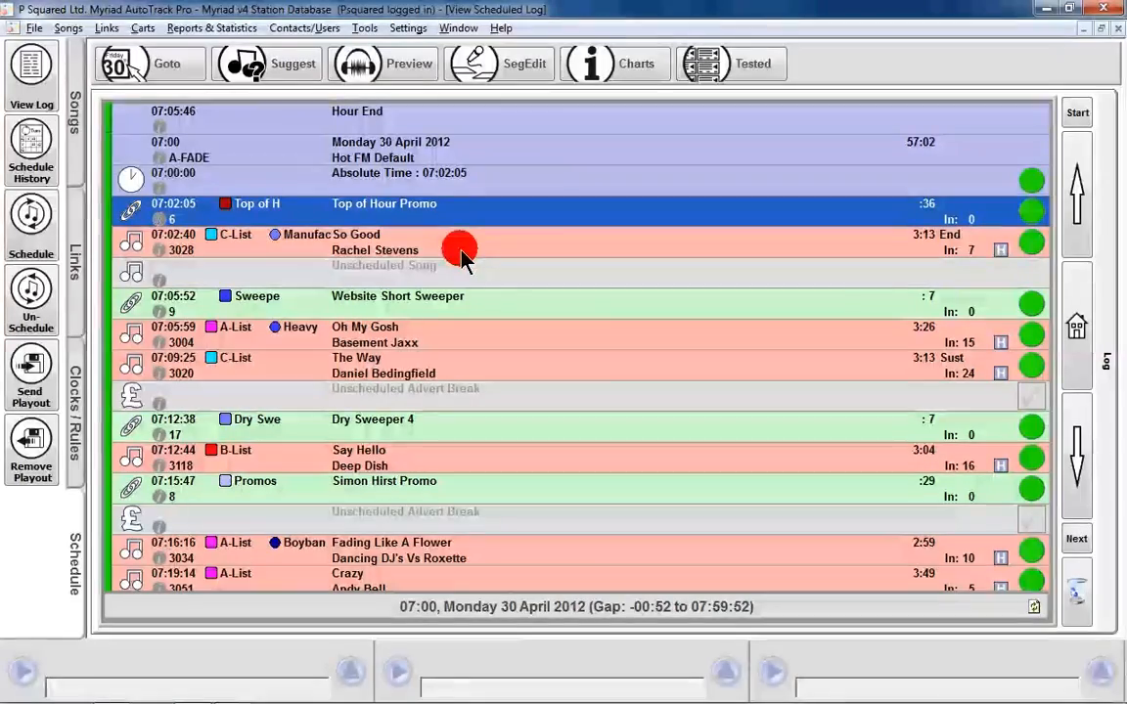
# Step: Select the empty slot after So Good and browse song suggestions such as Since U Been Gone
pyautogui.click(406, 272)
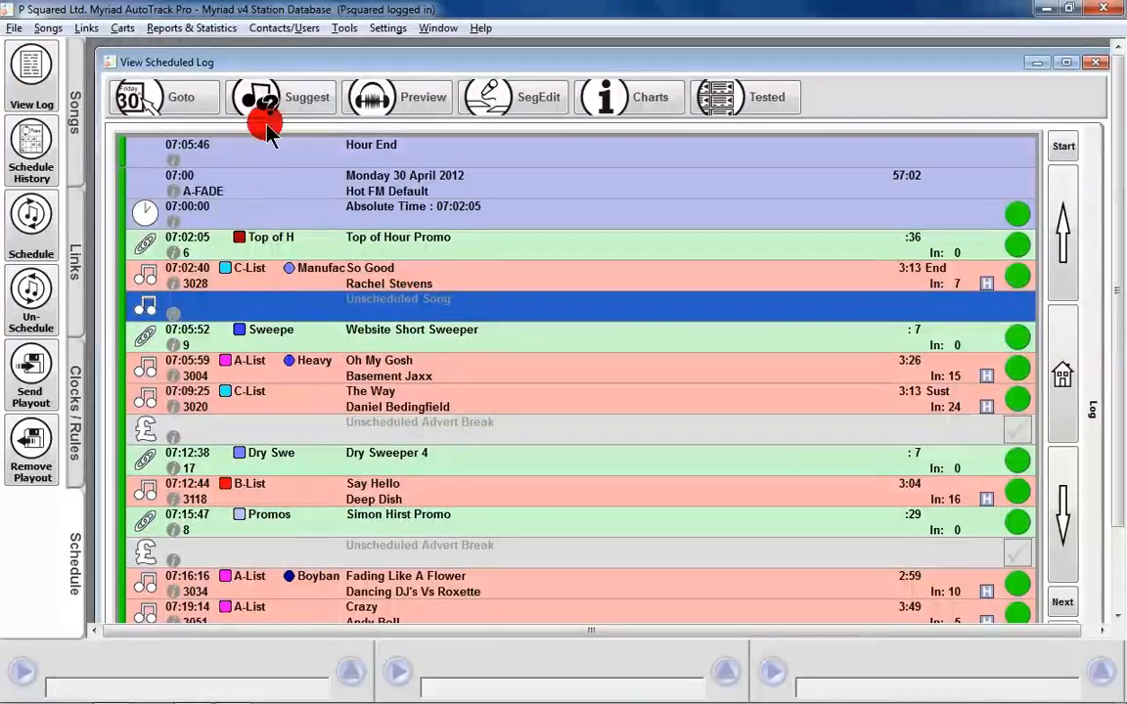
pyautogui.click(256, 97)
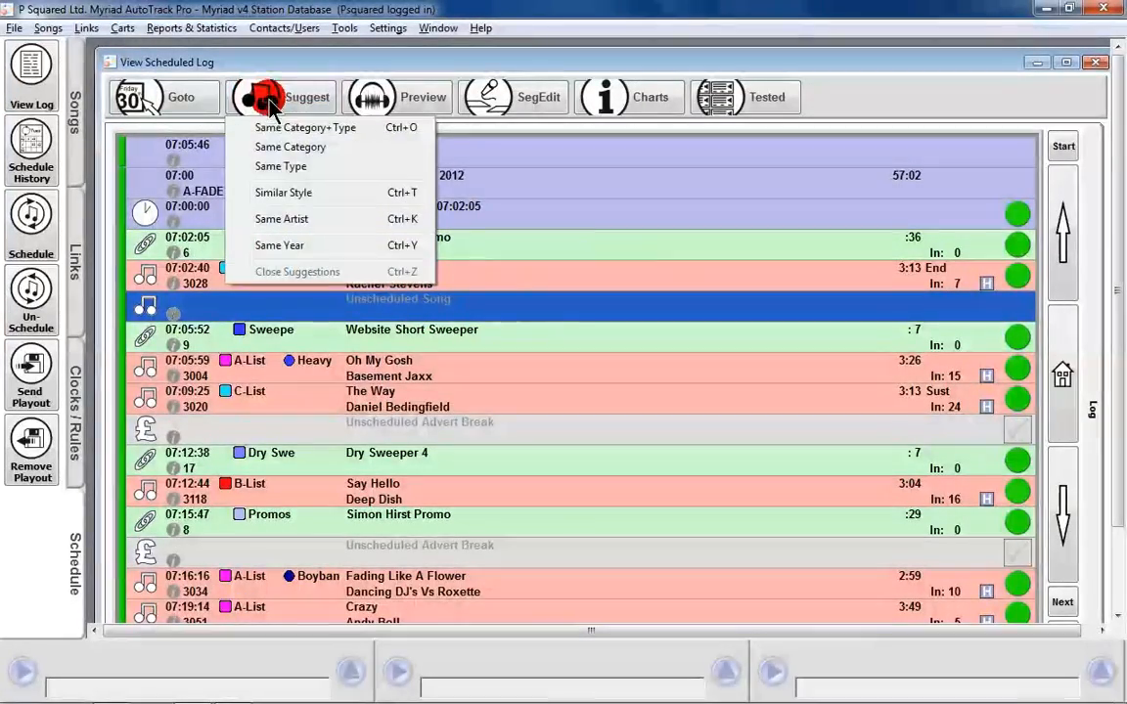
pyautogui.moveTo(283, 147)
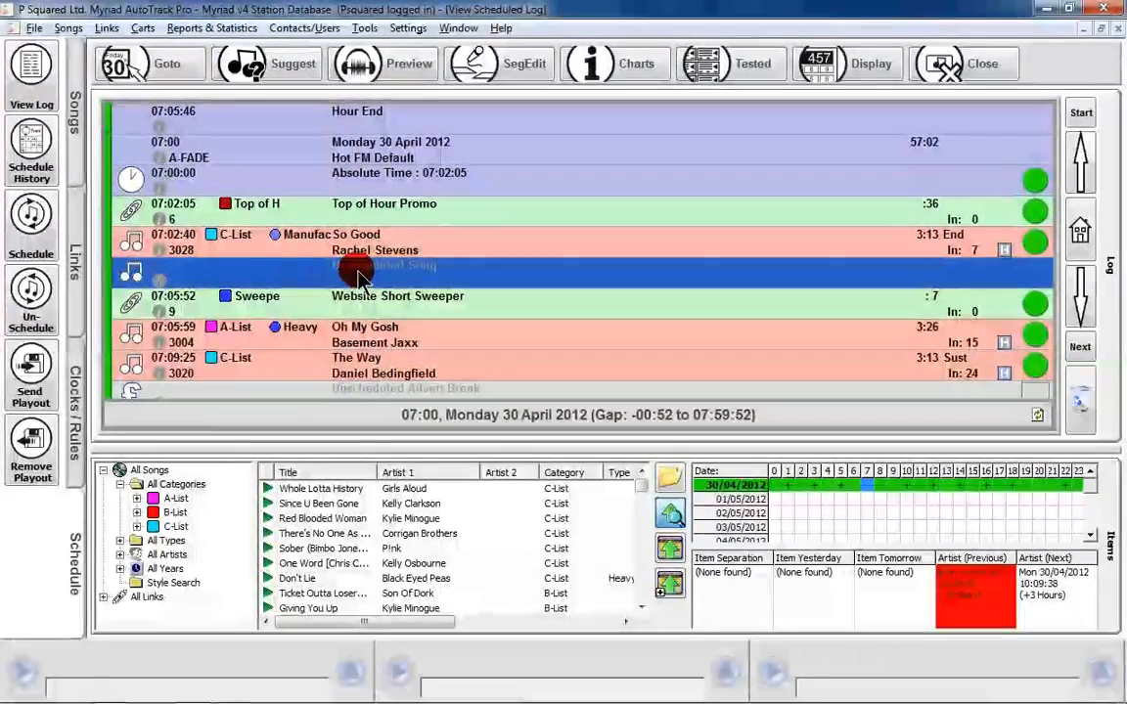
pyautogui.click(320, 503)
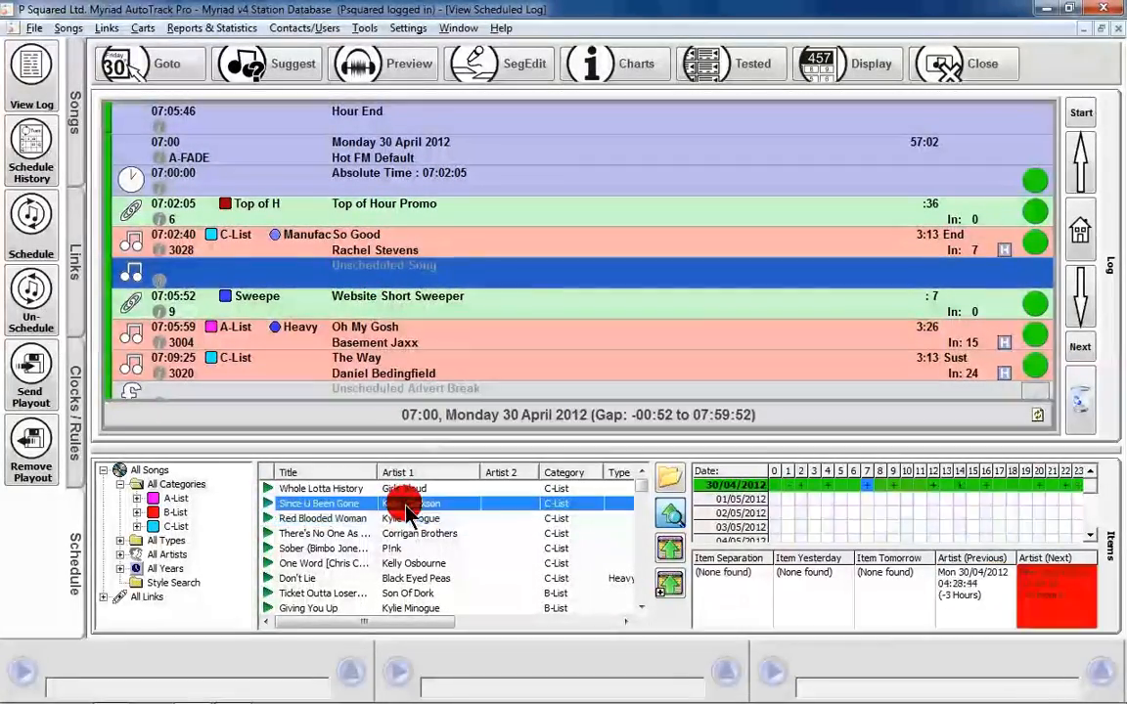
pyautogui.click(323, 518)
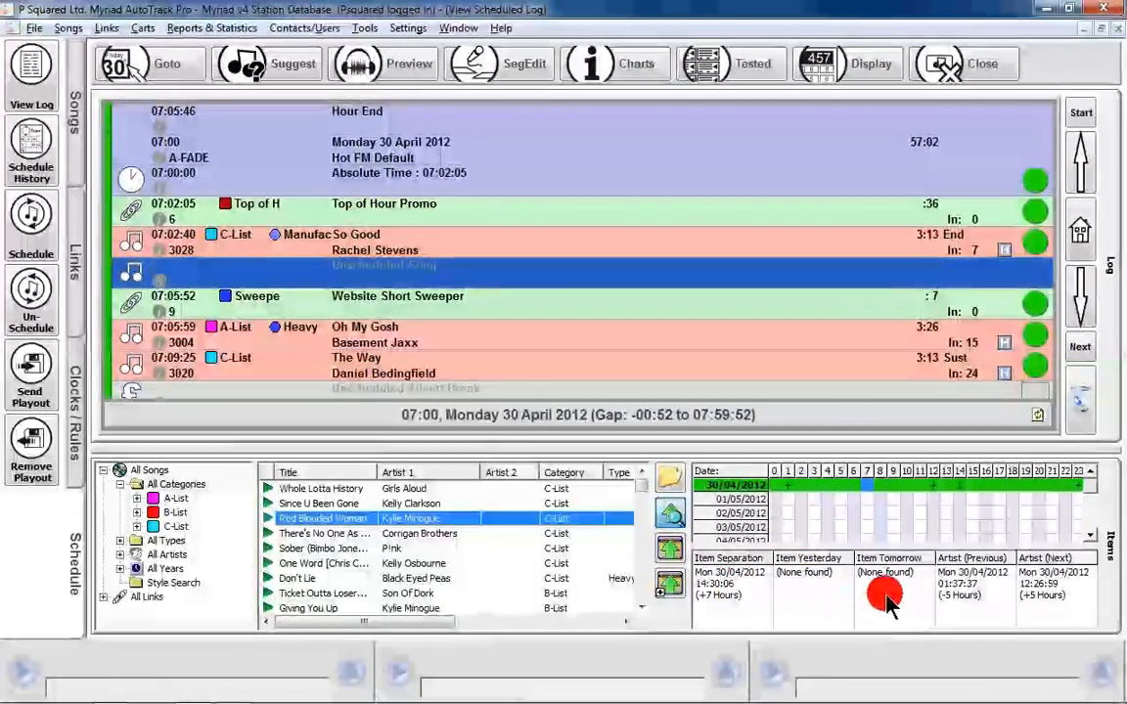
pyautogui.moveTo(988, 592)
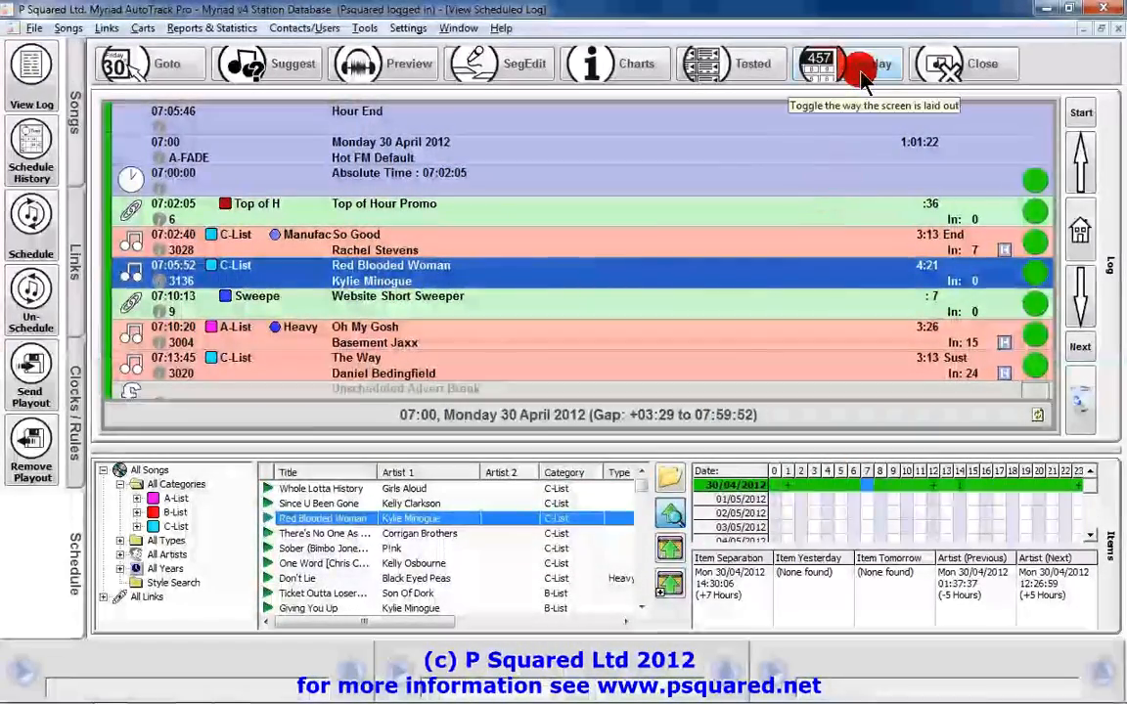
pyautogui.click(859, 63)
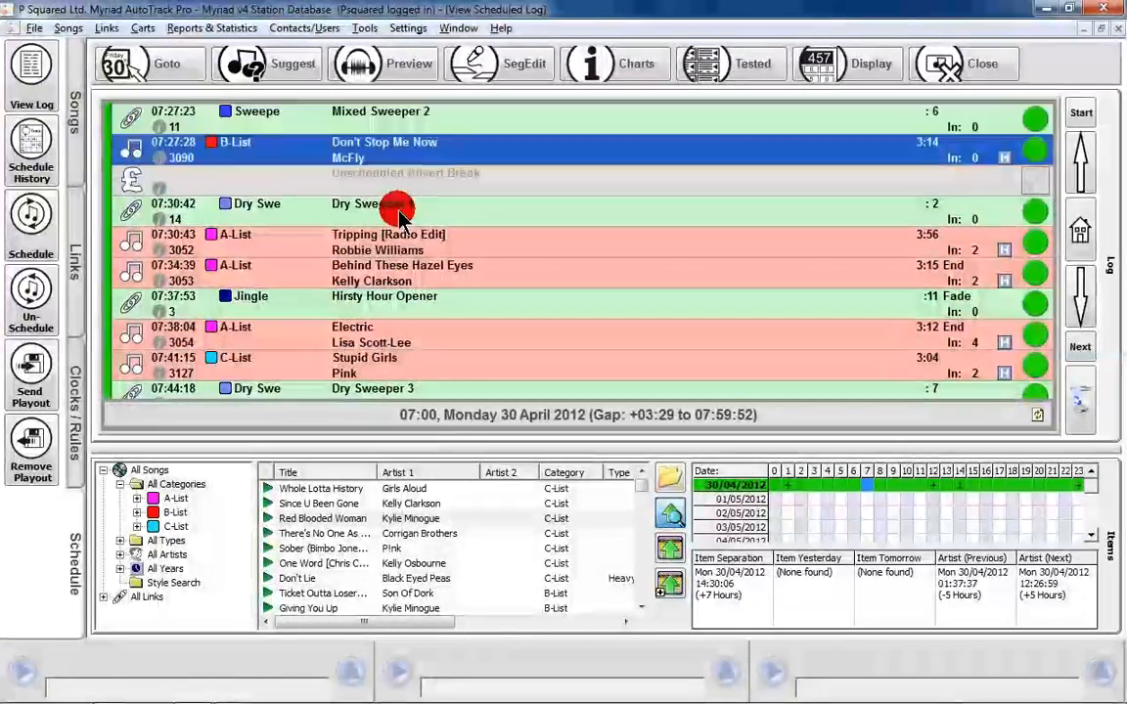
pyautogui.click(352, 332)
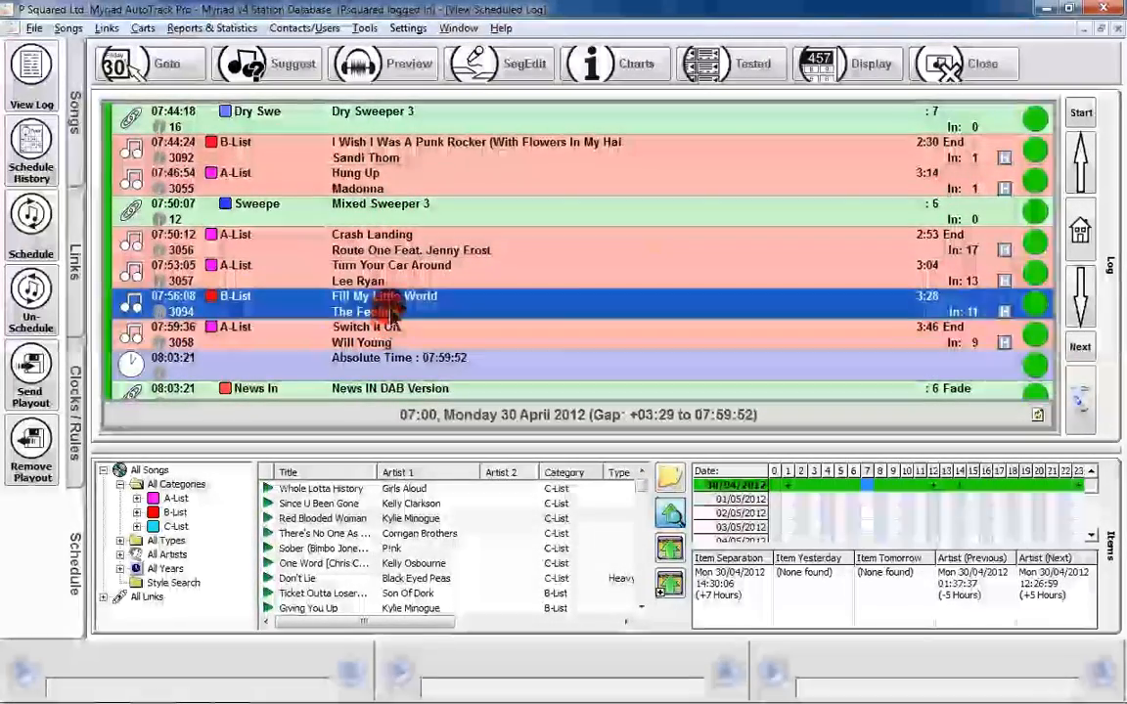
pyautogui.click(391, 273)
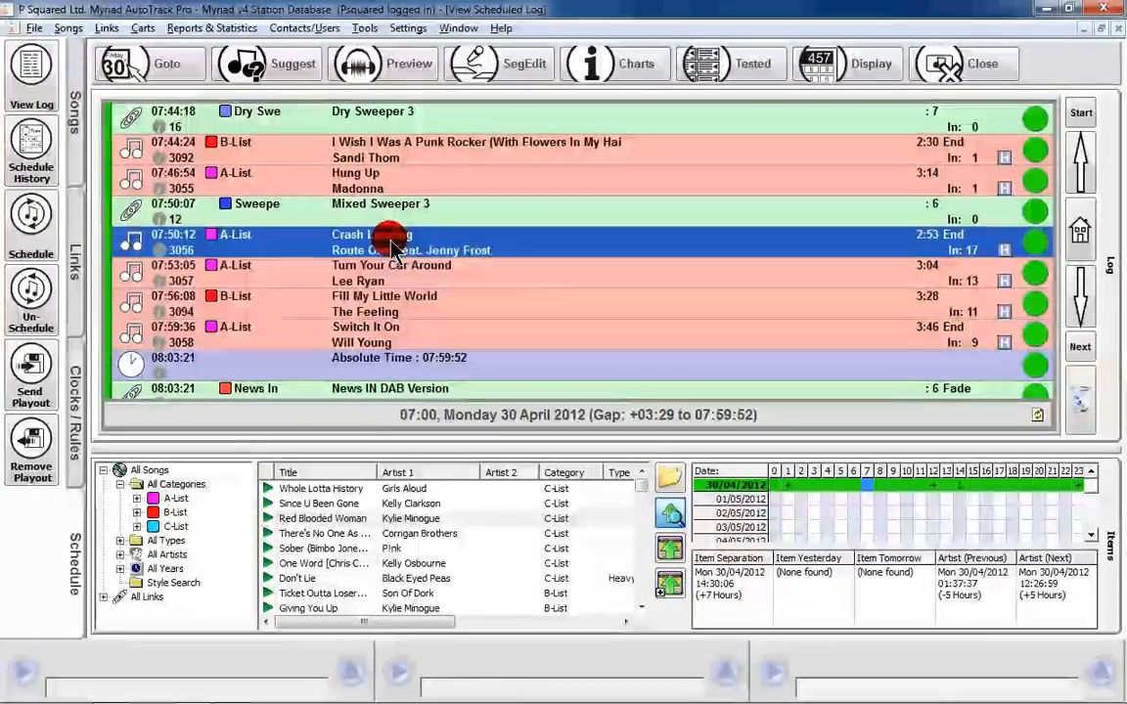
pyautogui.click(729, 63)
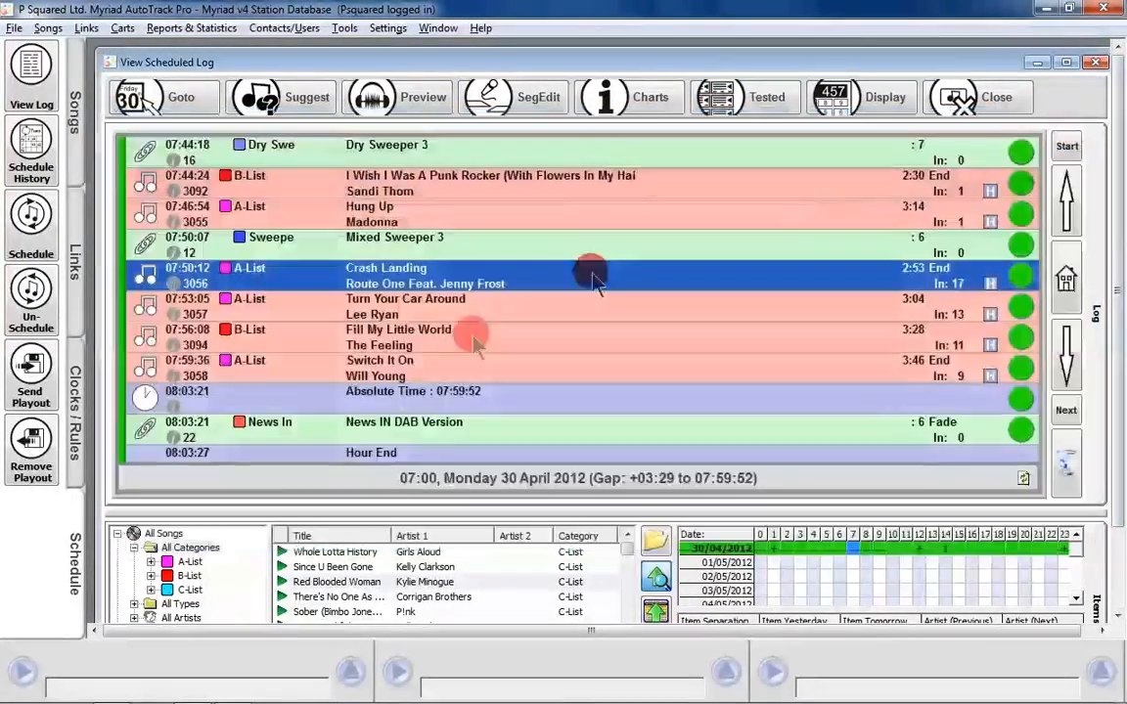
pyautogui.click(469, 307)
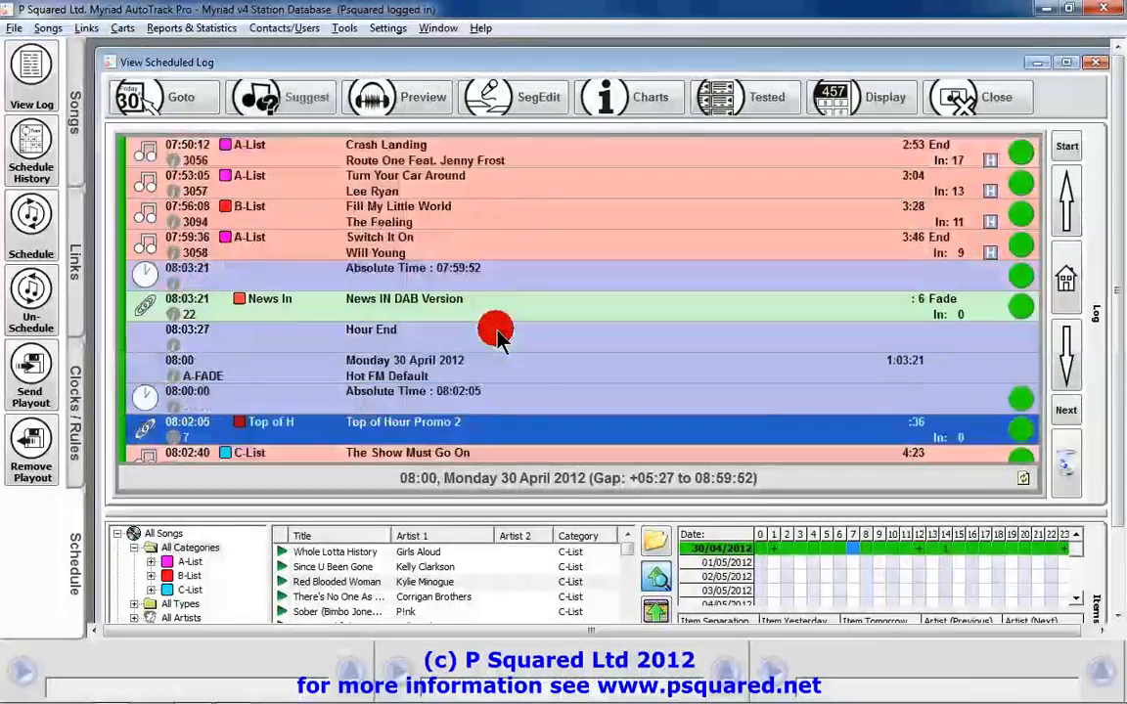
pyautogui.scroll(-3)
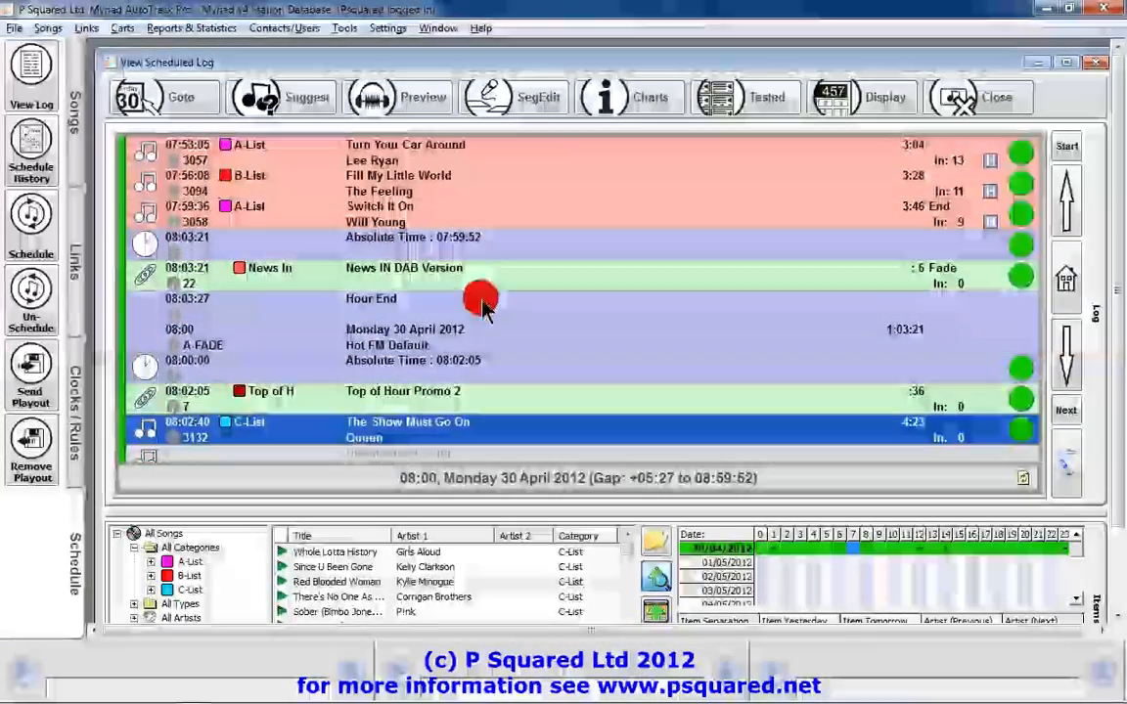
pyautogui.moveTo(589, 318)
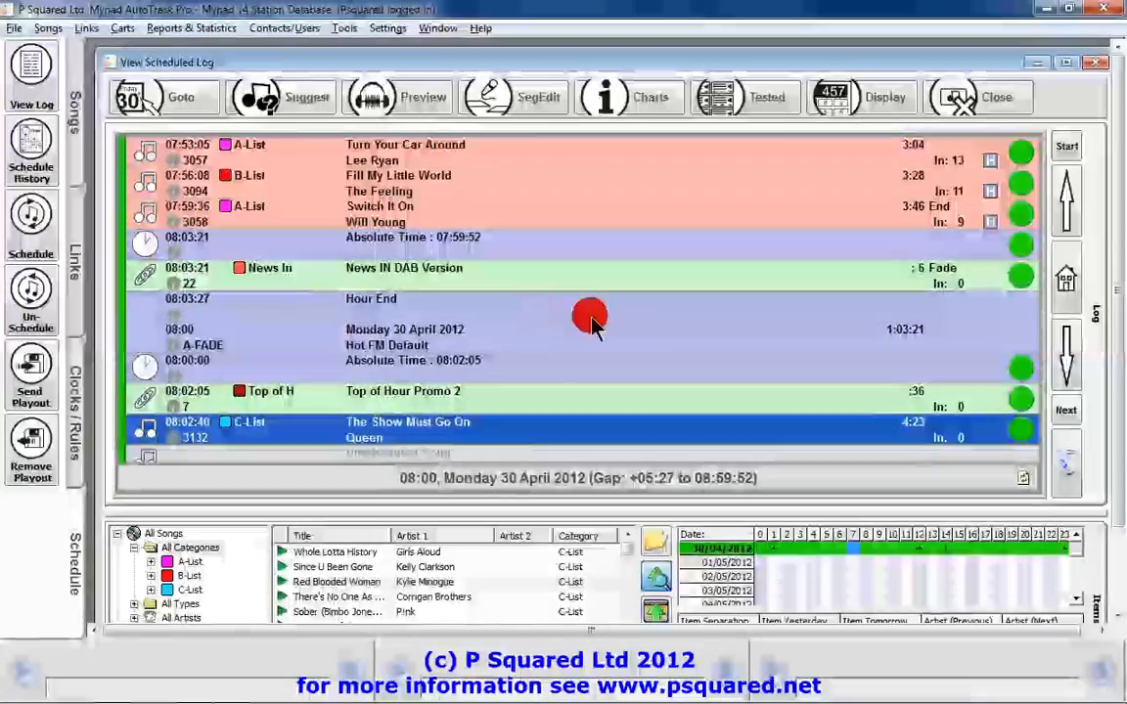
pyautogui.click(391, 299)
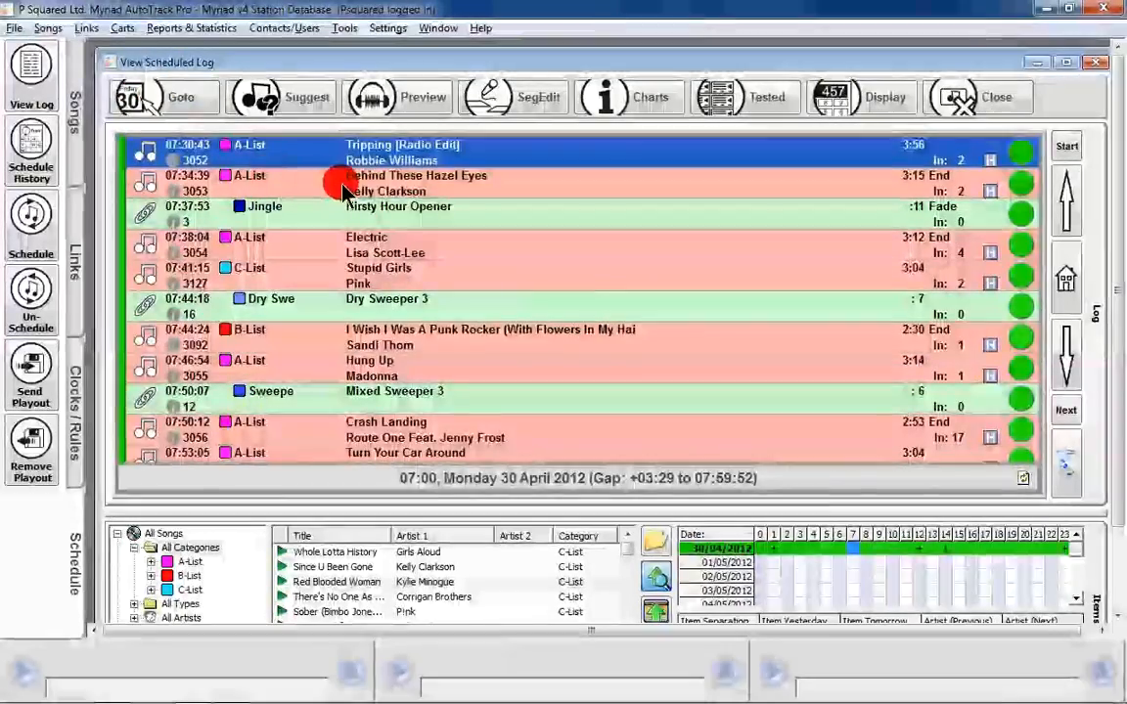
# Step: Swap Tripping at 07:30:43 for KT Tunstall's Black Horse and the Cherry Tree, then browse A-List
pyautogui.click(281, 97)
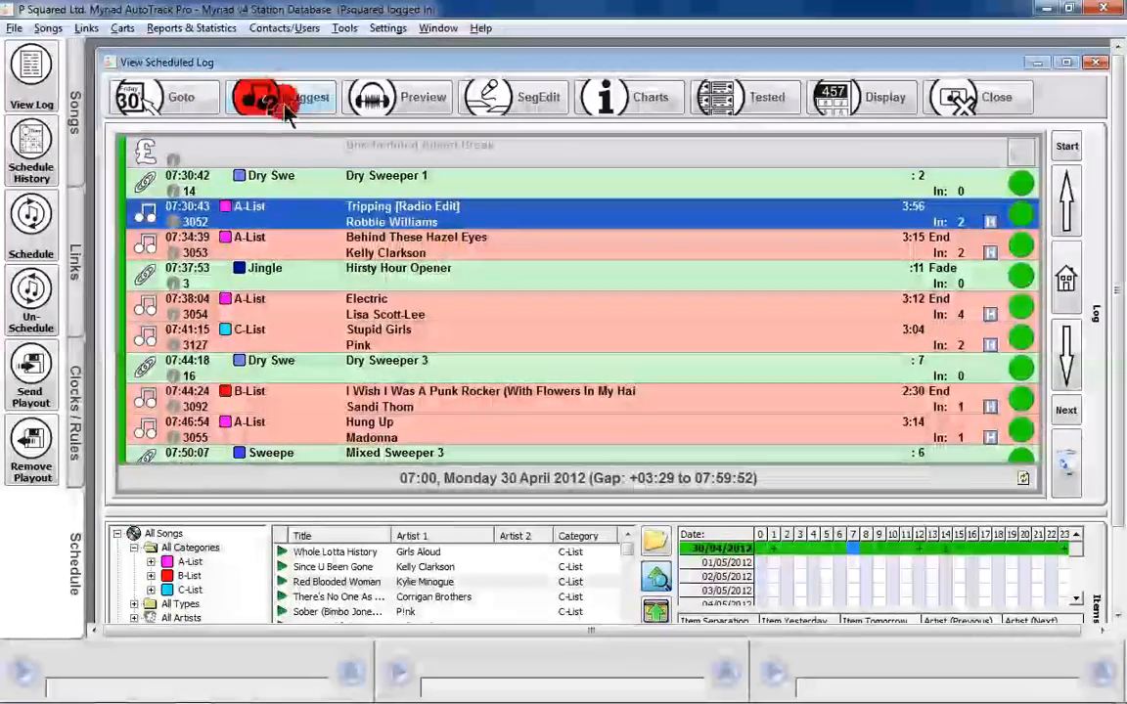
pyautogui.click(281, 97)
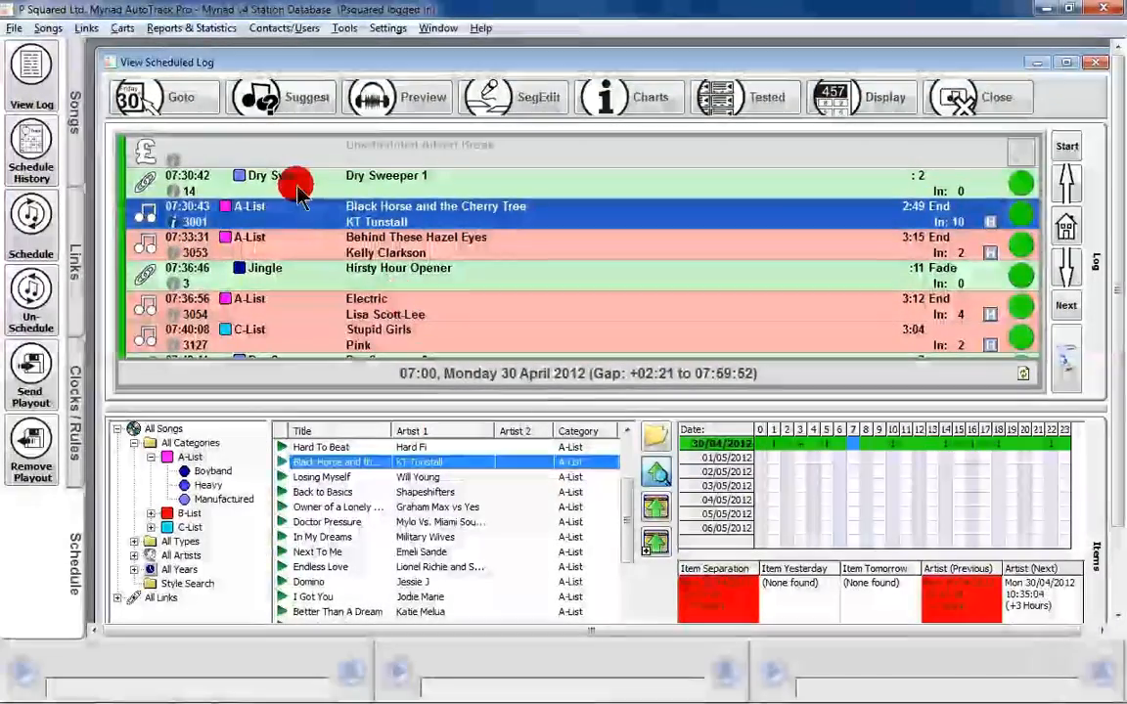
pyautogui.click(416, 245)
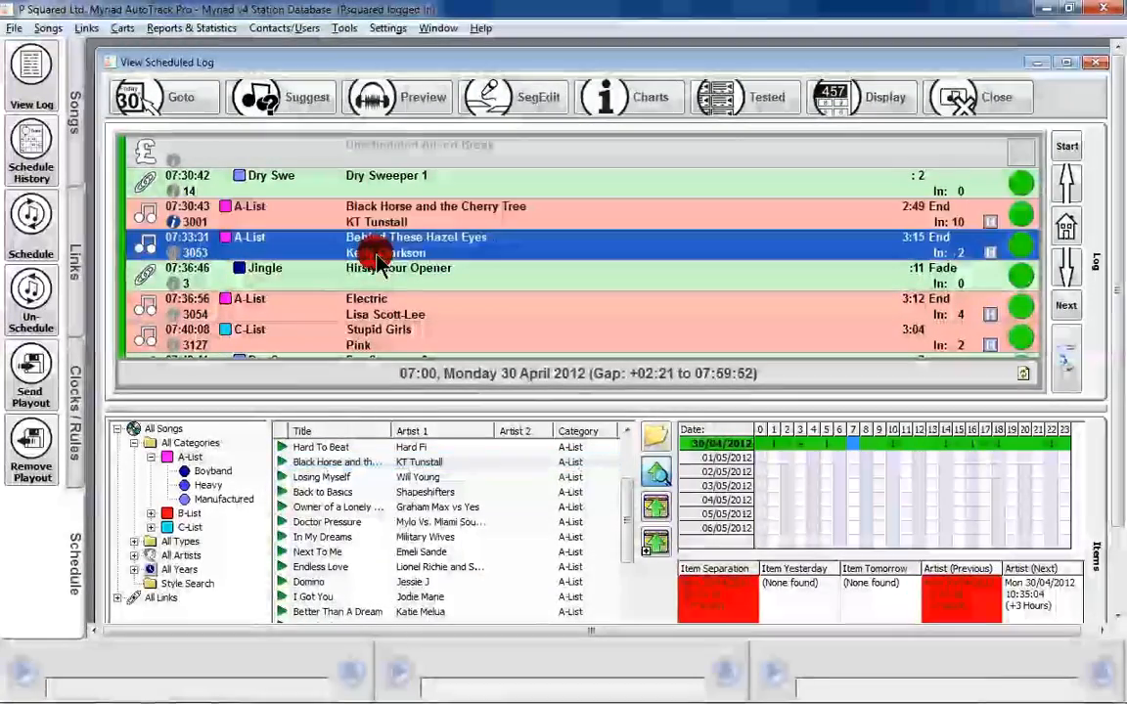
pyautogui.click(435, 213)
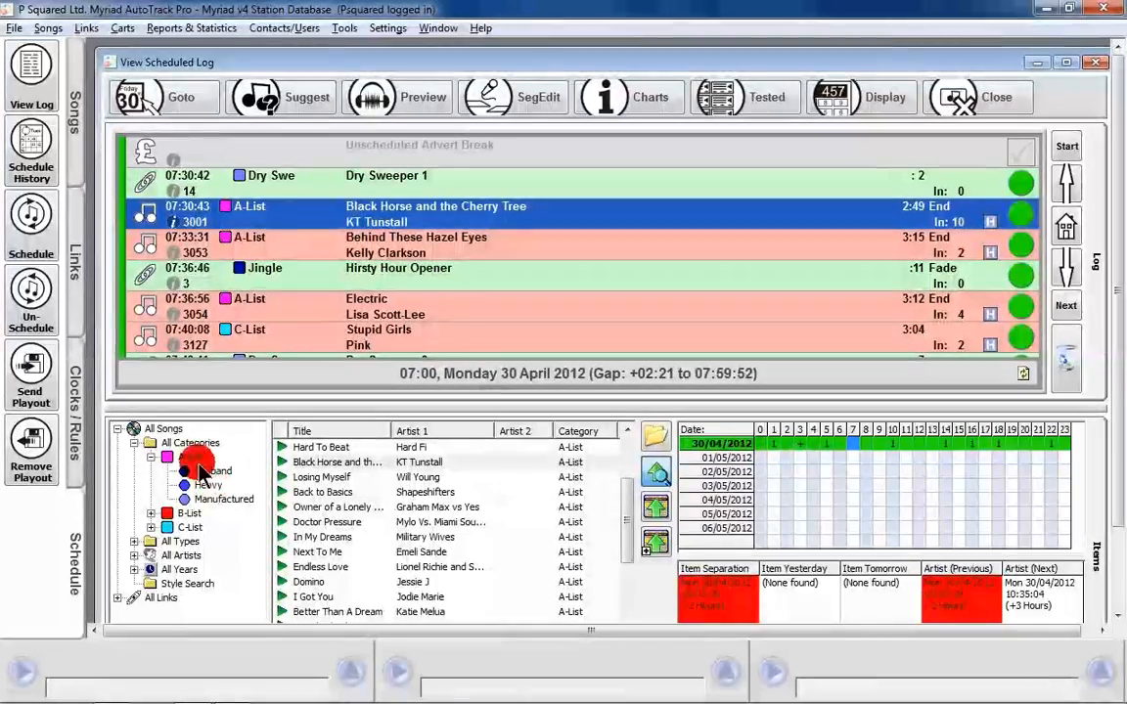
pyautogui.click(189, 457)
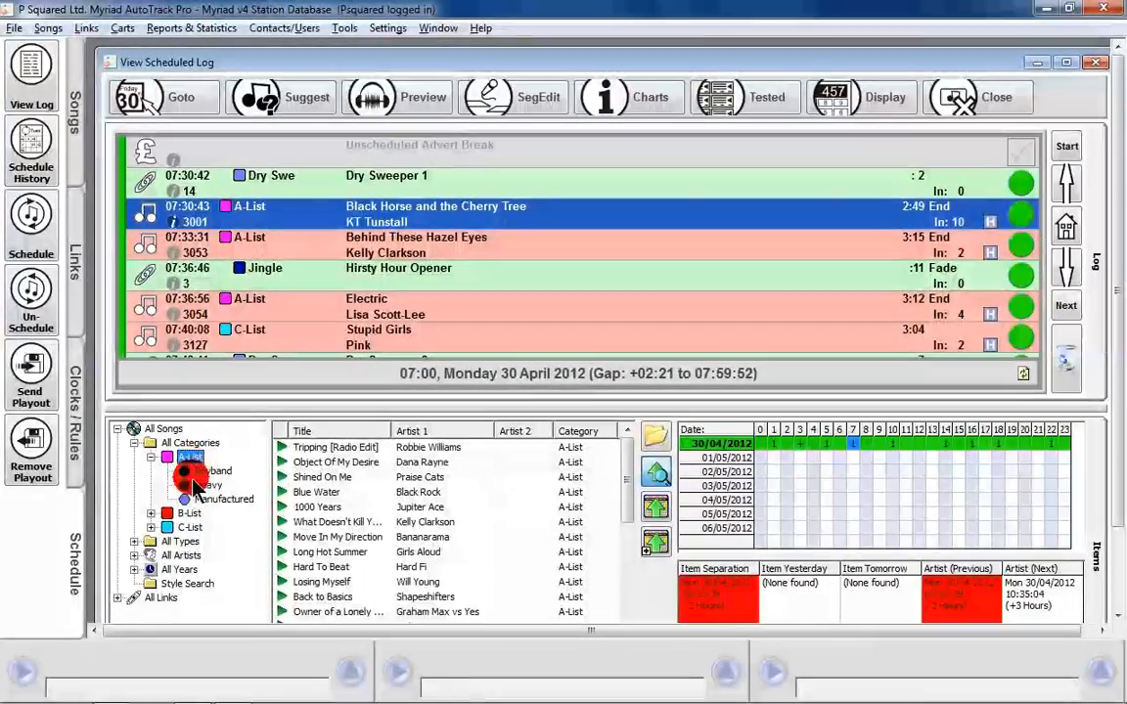
pyautogui.click(187, 514)
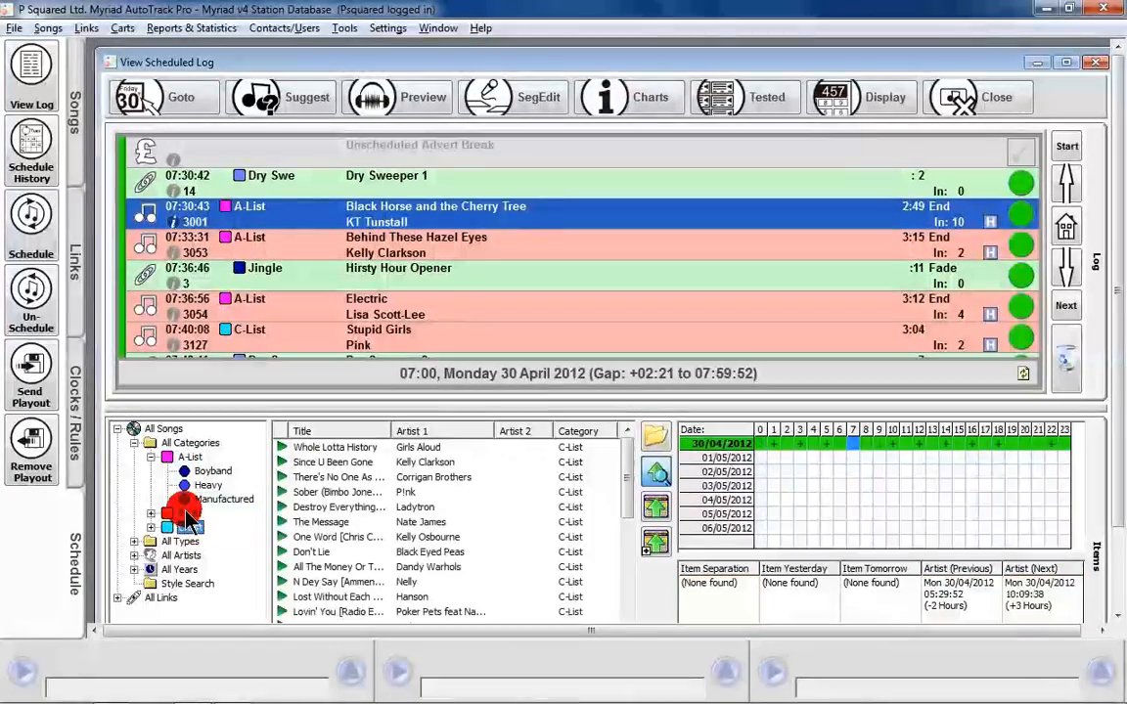
# Step: Place Son Of Dork's B-List Ticket Outta Loserville after the Hirsty Hour Opener at 07:36:56
pyautogui.click(190, 513)
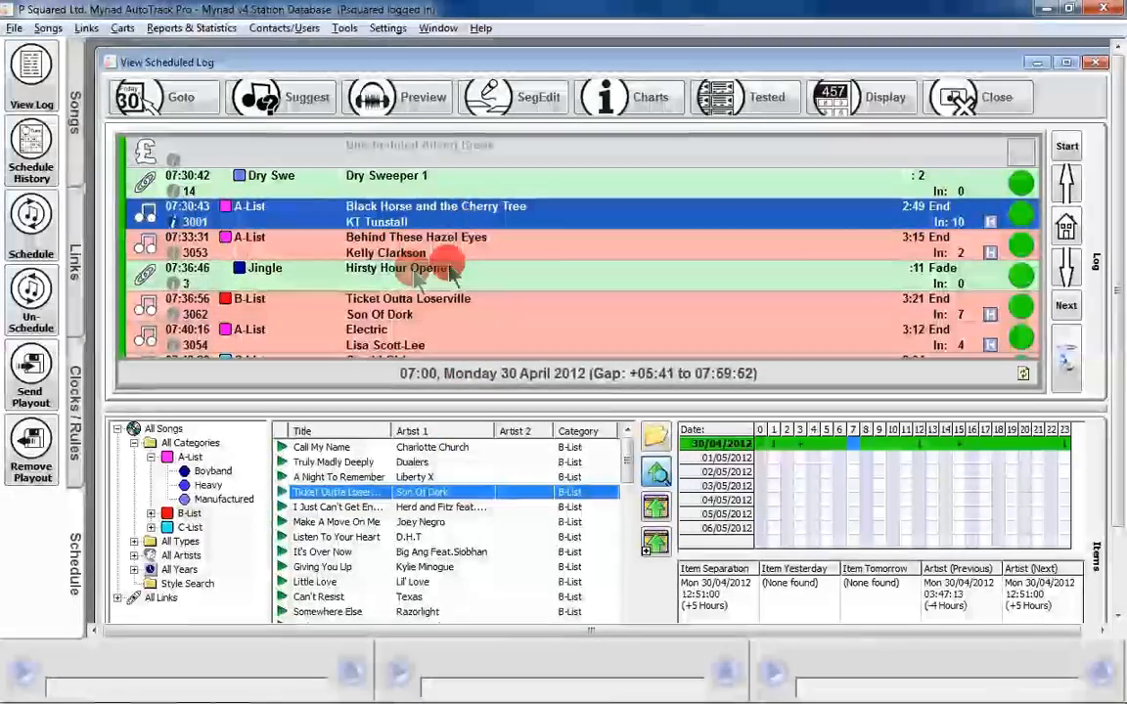
pyautogui.rightClick(370, 210)
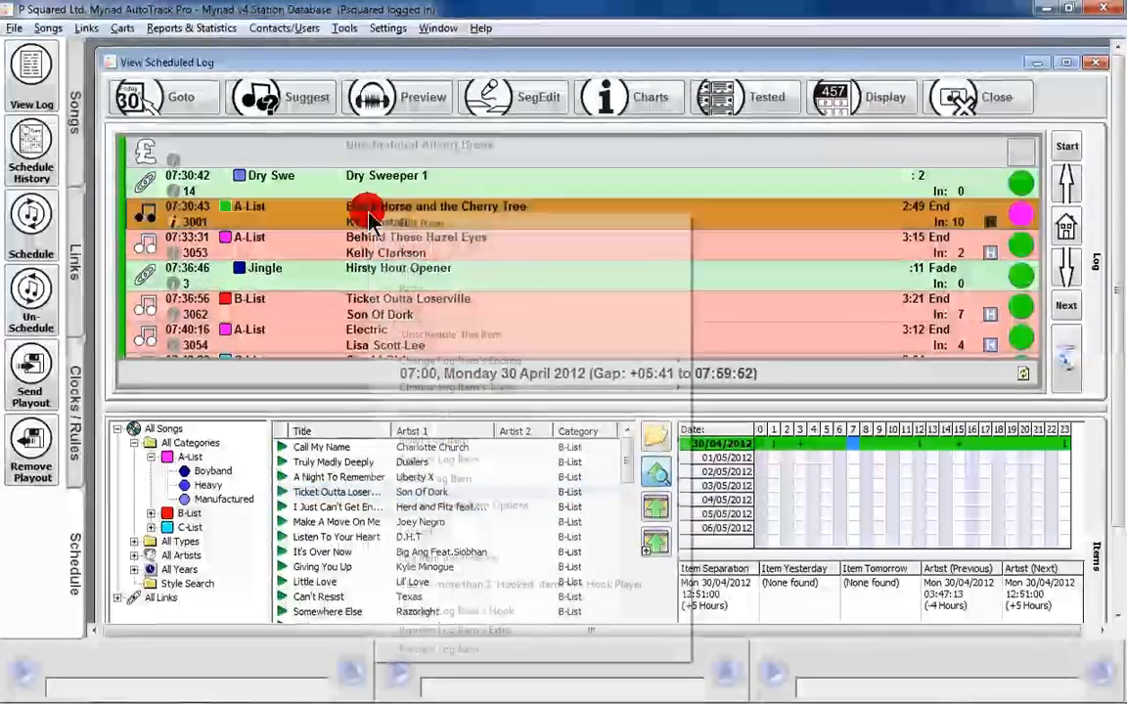
# Step: Attach the script note 'Plug competition at 8.15' to Black Horse and the Cherry Tree
pyautogui.rightClick(370, 208)
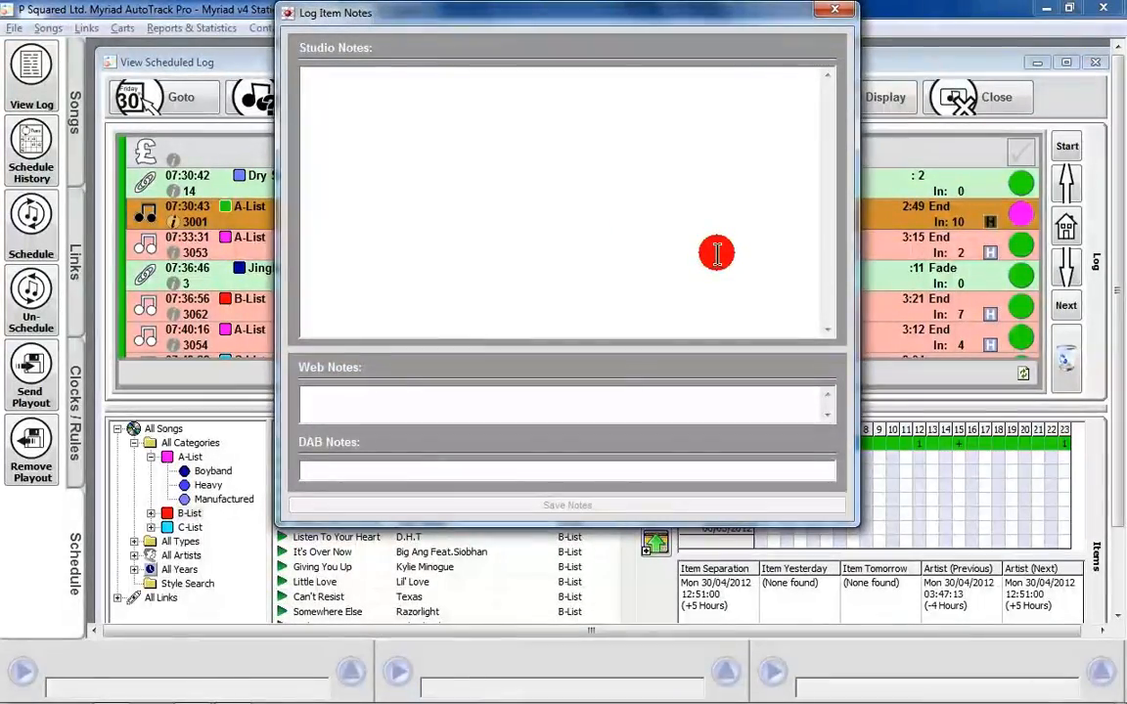
pyautogui.write('Plug competition at')
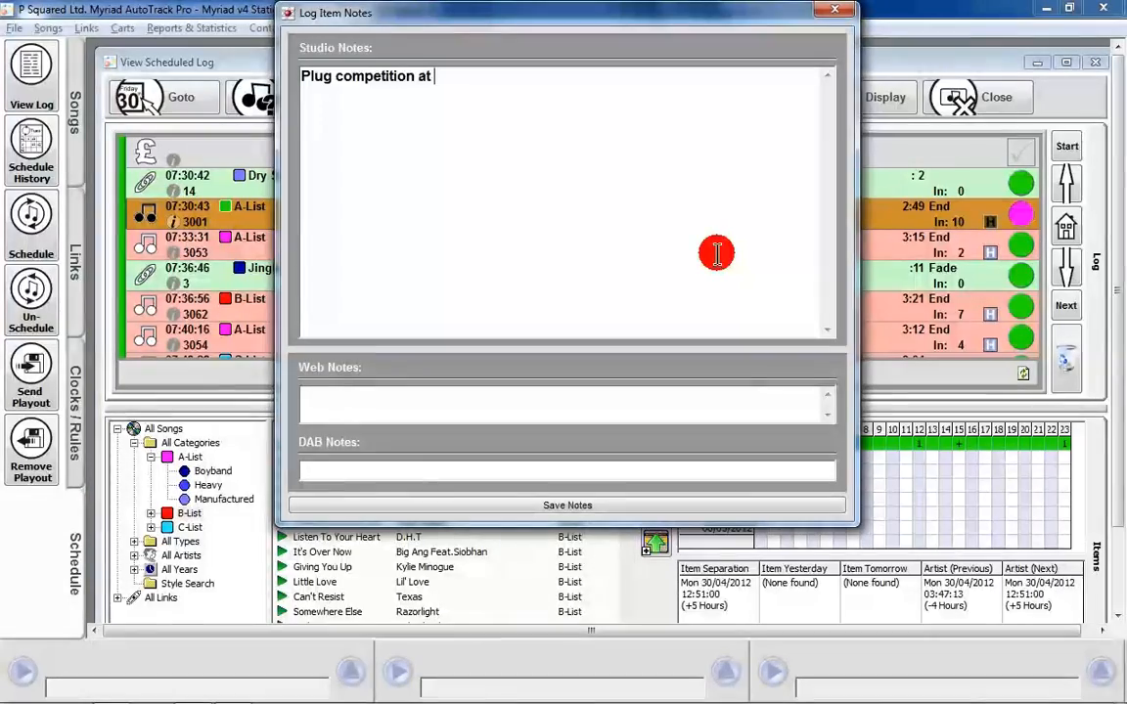
pyautogui.write('8.14')
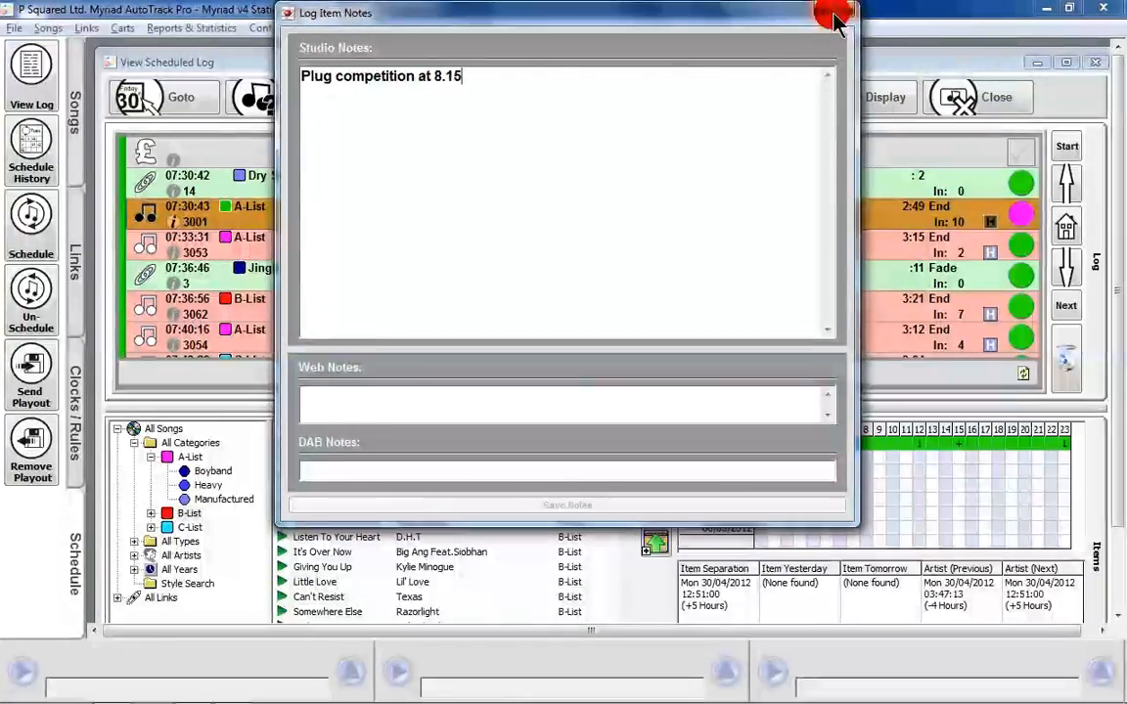
pyautogui.click(832, 13)
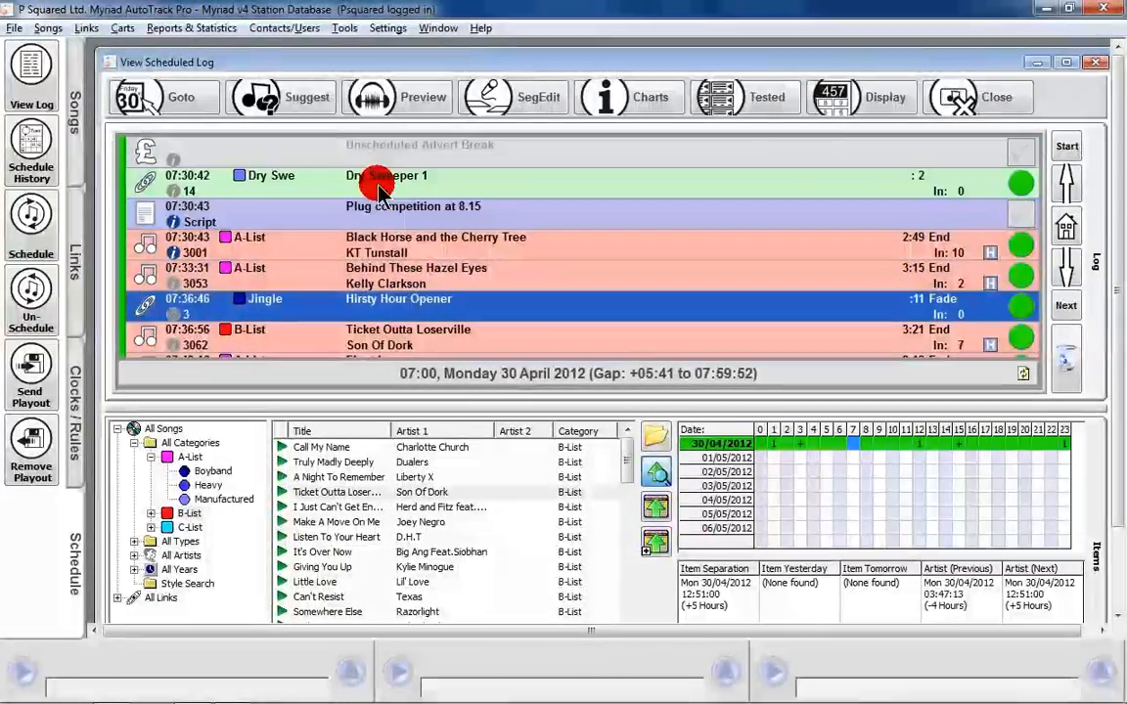
pyautogui.moveTo(264, 147)
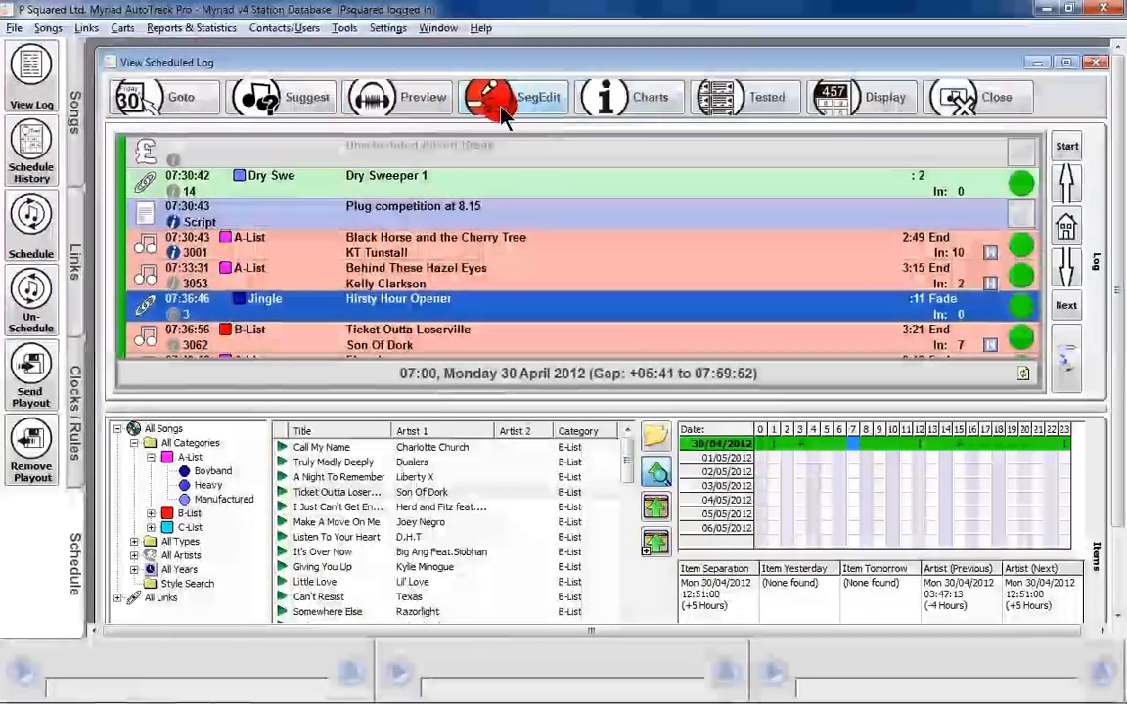
# Step: Preview the segue, drag the jingle's start earlier, and save it at 07:36:44
pyautogui.click(513, 97)
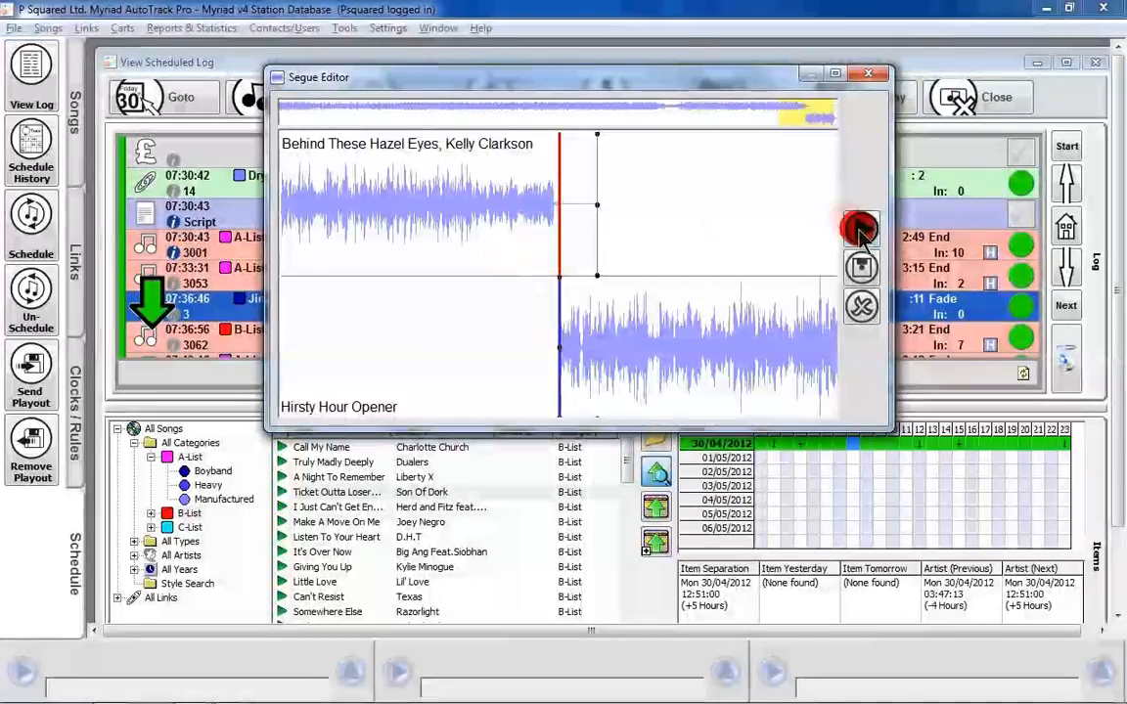
pyautogui.click(862, 228)
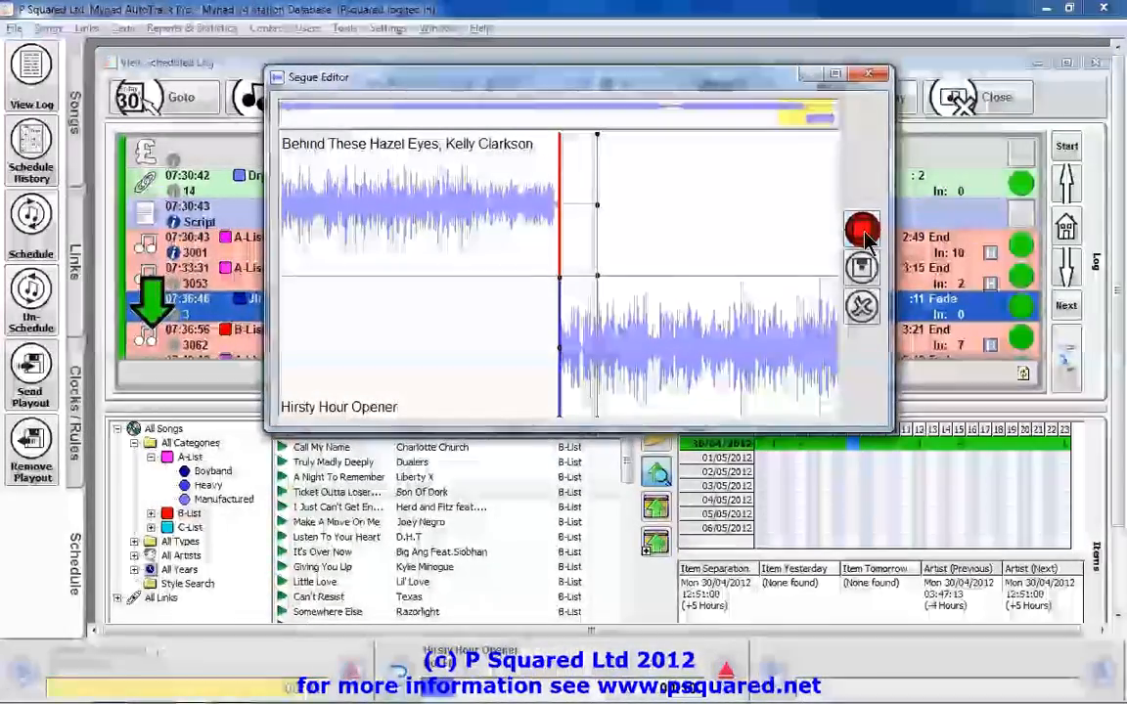
pyautogui.click(861, 229)
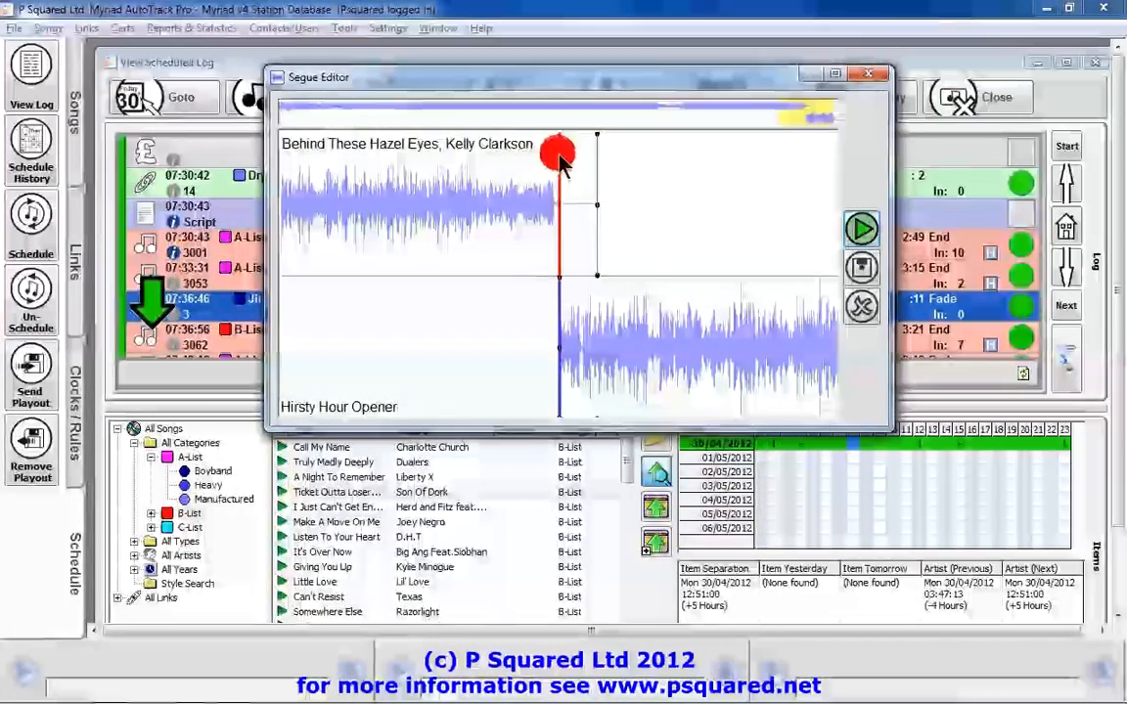
pyautogui.moveTo(558, 157); pyautogui.dragTo(517, 200)
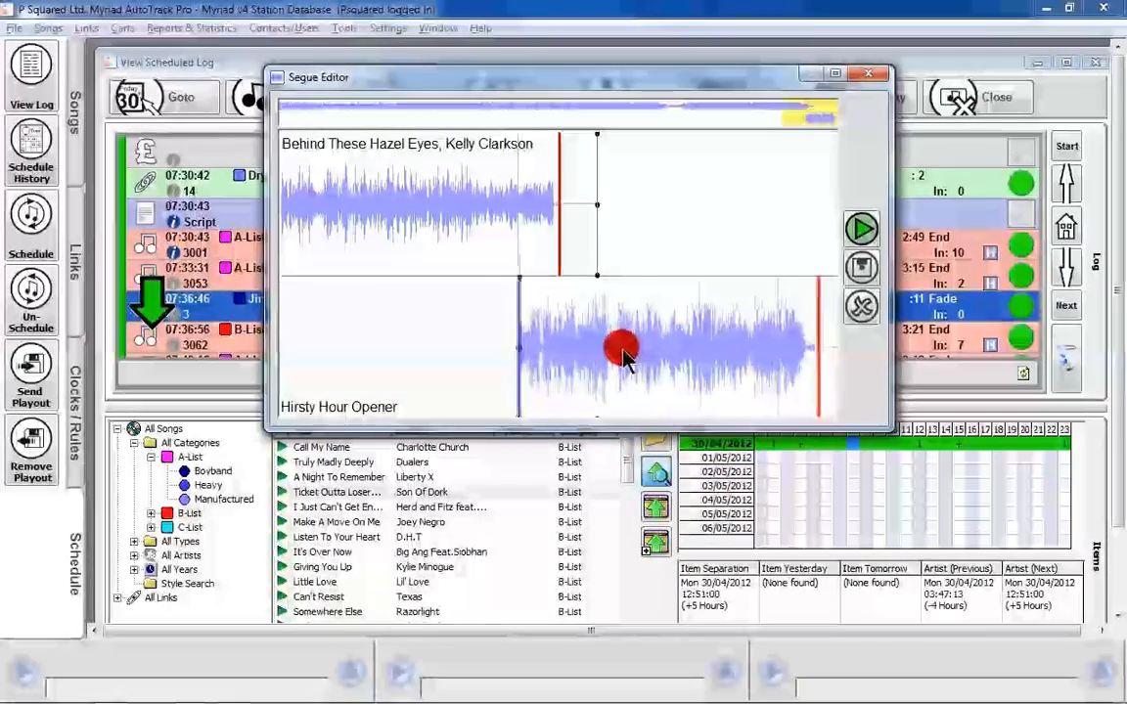
pyautogui.click(861, 228)
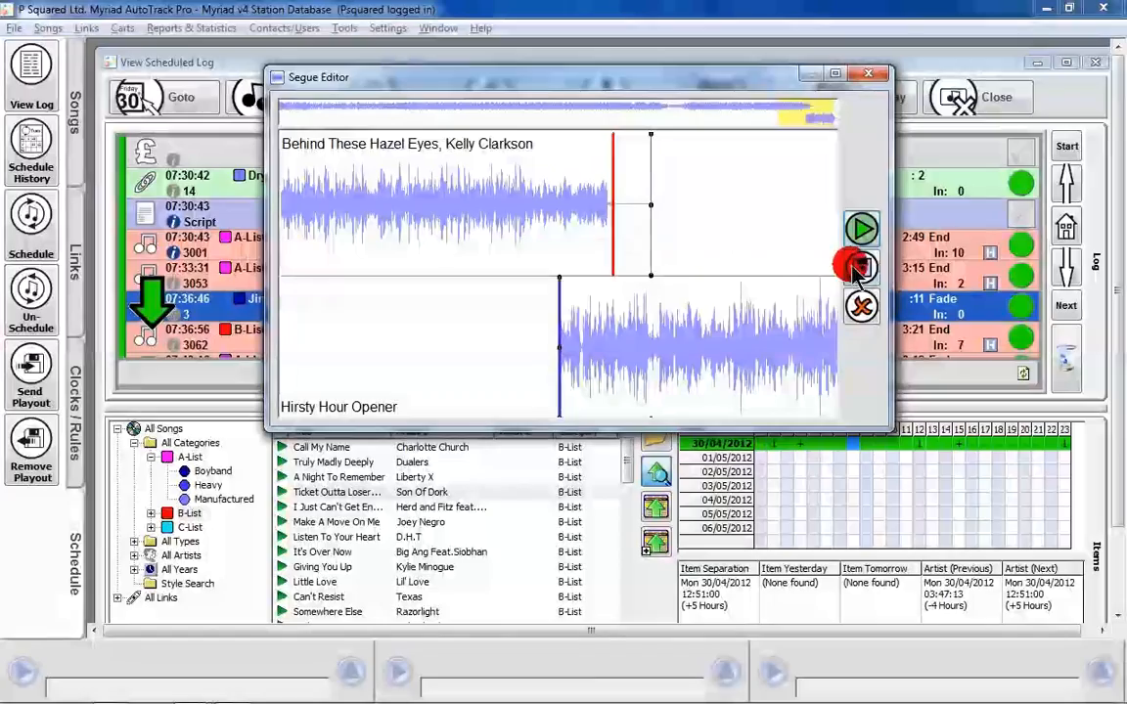
pyautogui.click(861, 267)
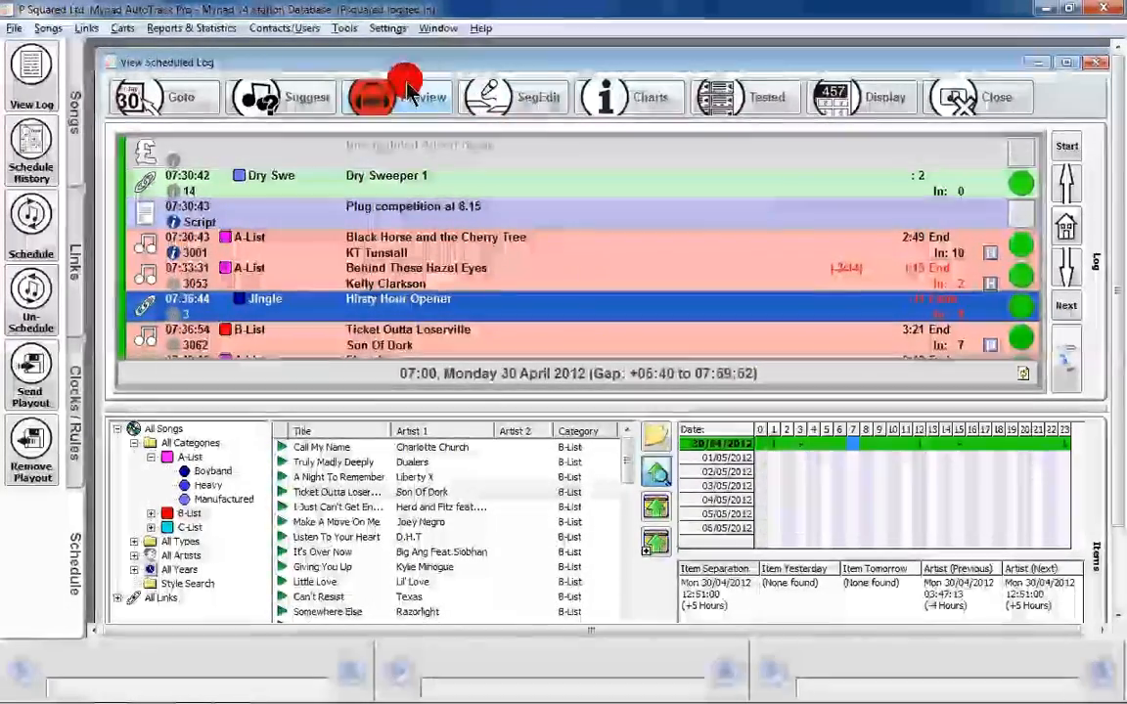
pyautogui.moveTo(646, 97)
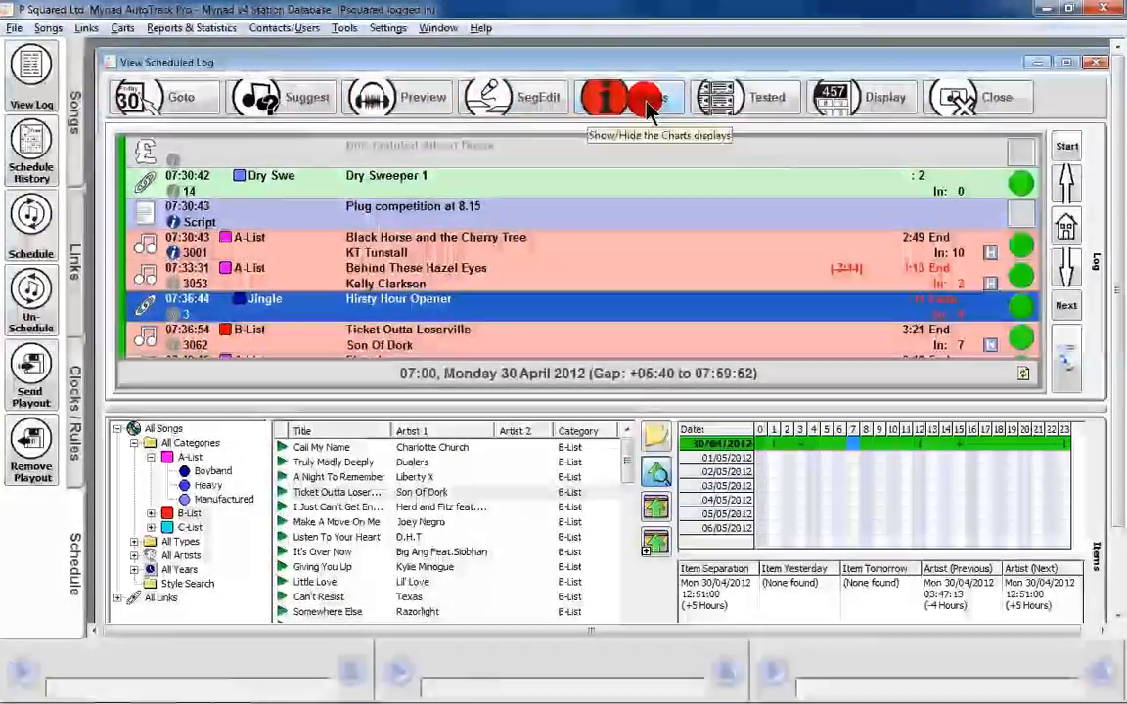
# Step: Show the Tempo and Mood charts, scroll through the hour, then hide them to enlarge the log
pyautogui.click(630, 97)
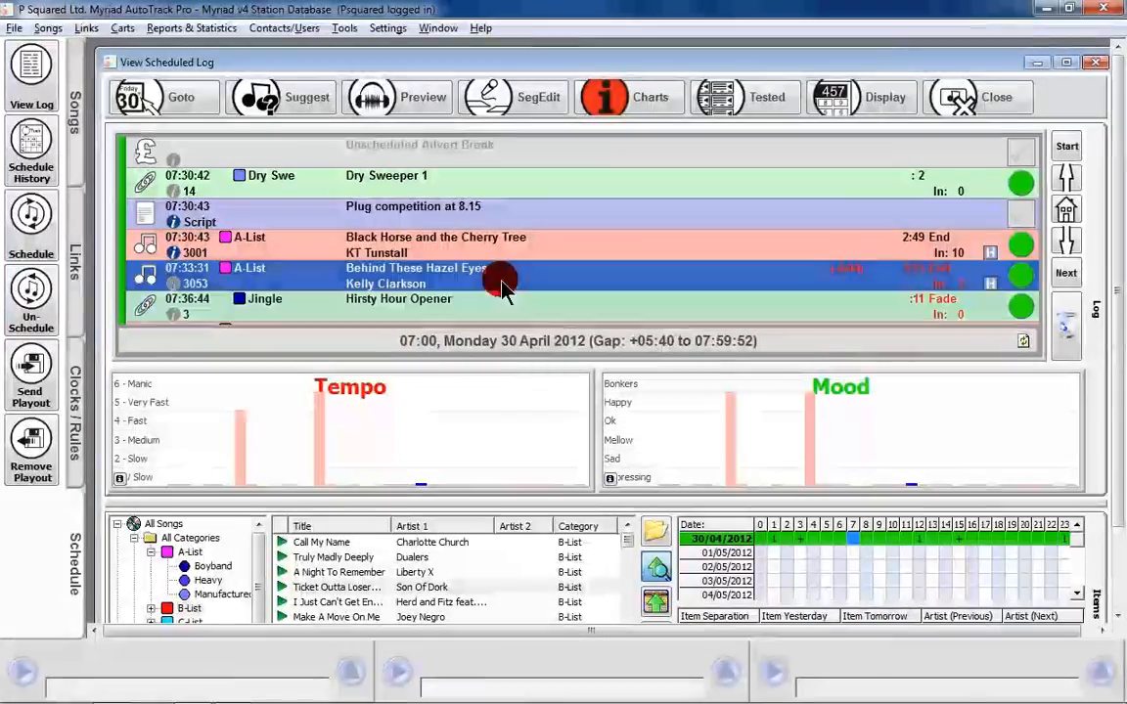
pyautogui.scroll(-3)
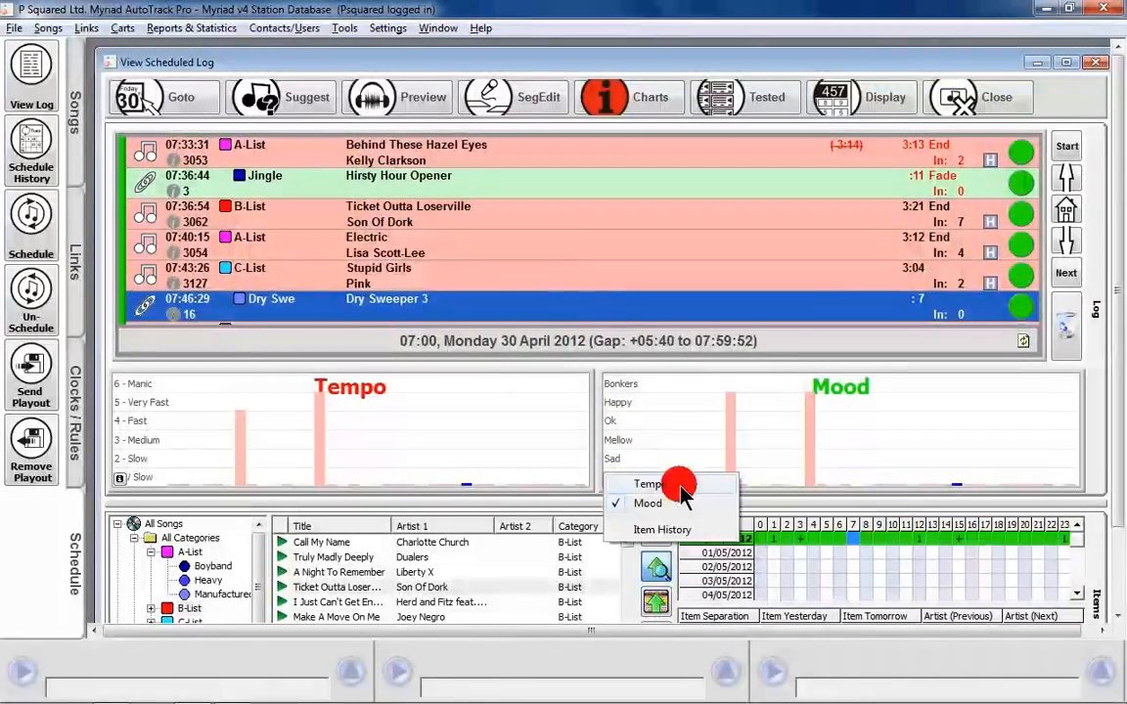
pyautogui.click(648, 484)
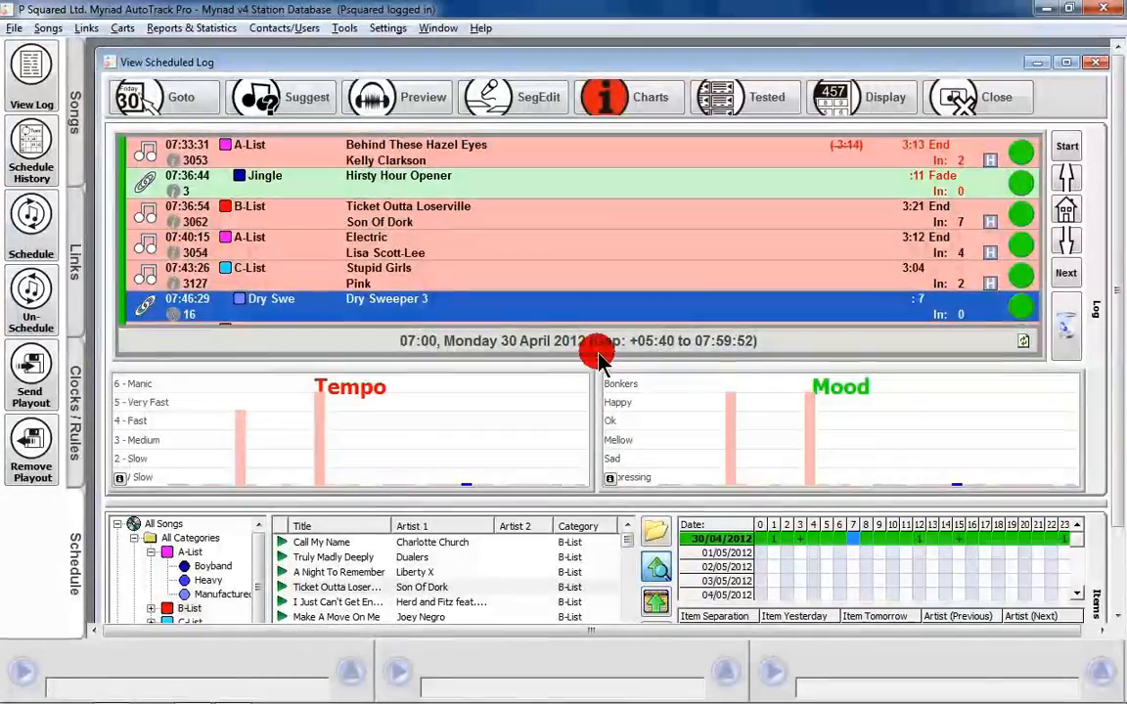
pyautogui.moveTo(595, 298)
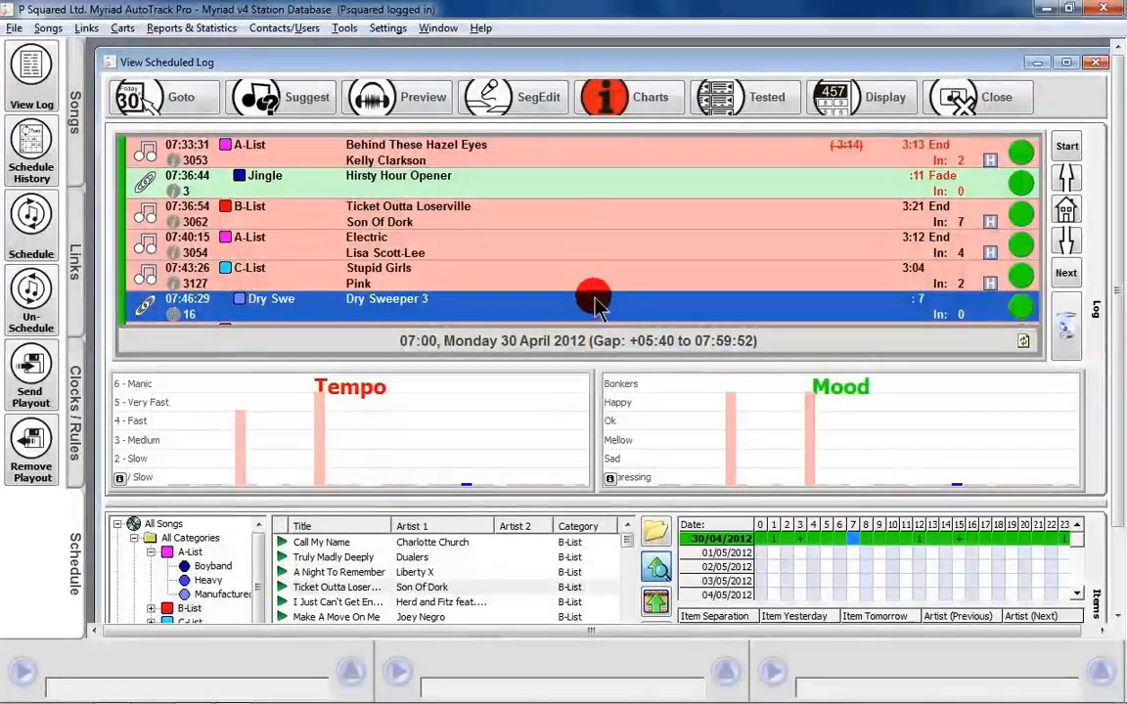
pyautogui.moveTo(690, 353)
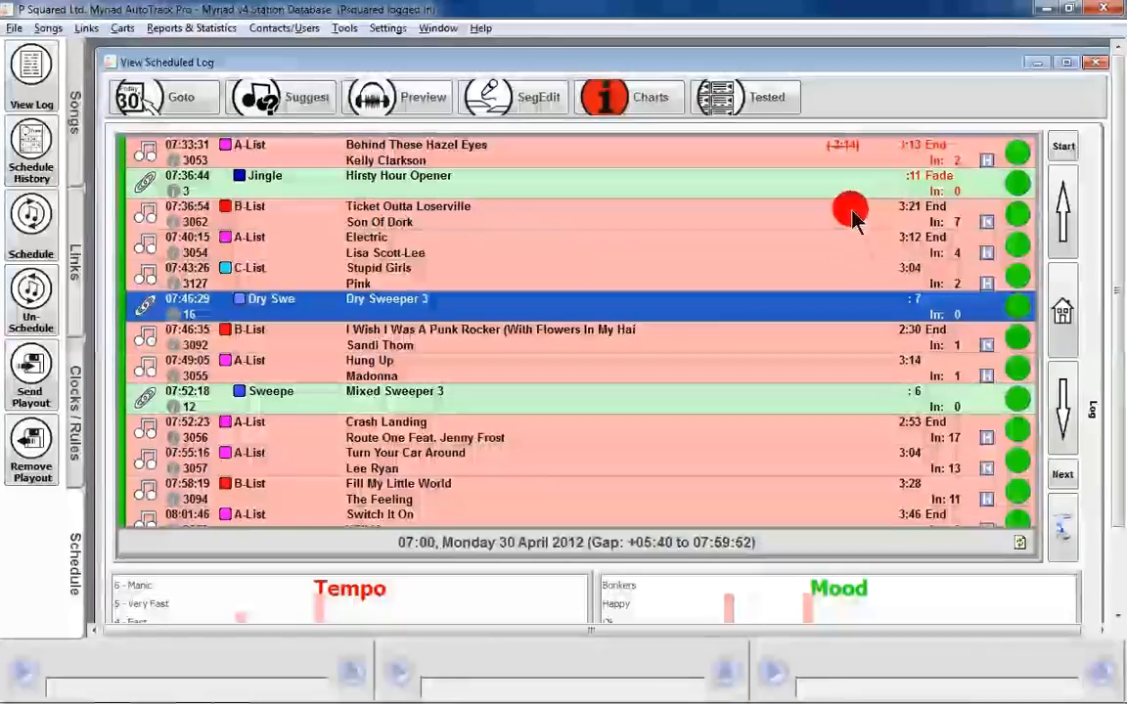
pyautogui.moveTo(587, 548)
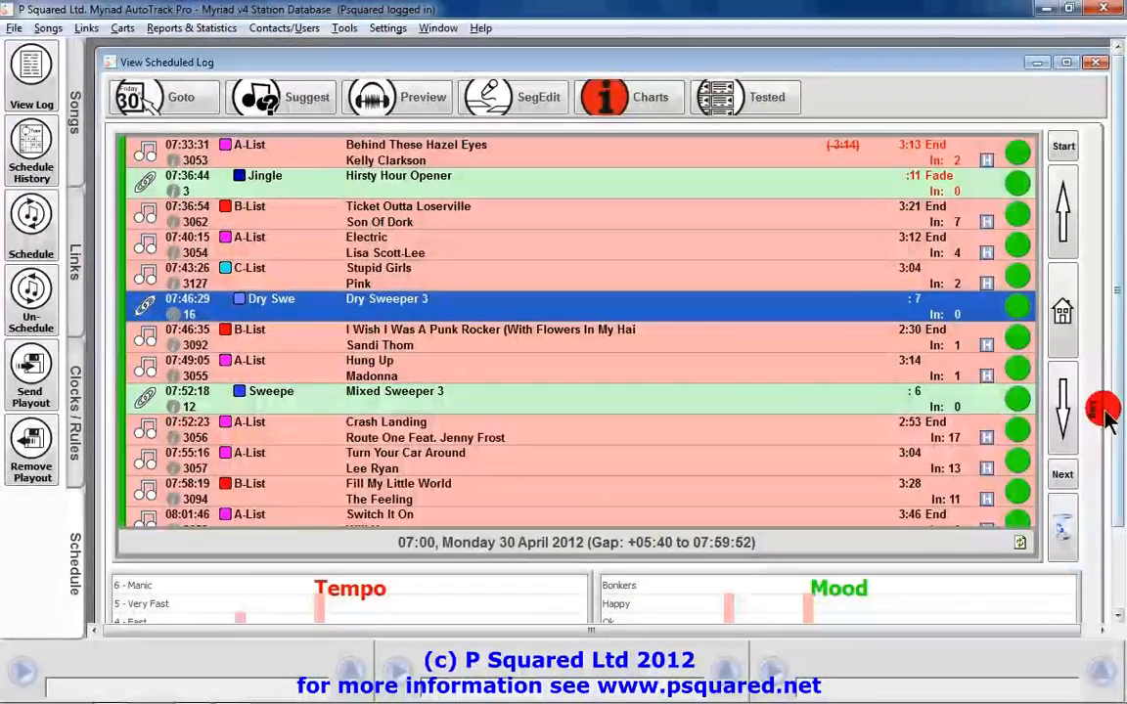
pyautogui.scroll(-3)
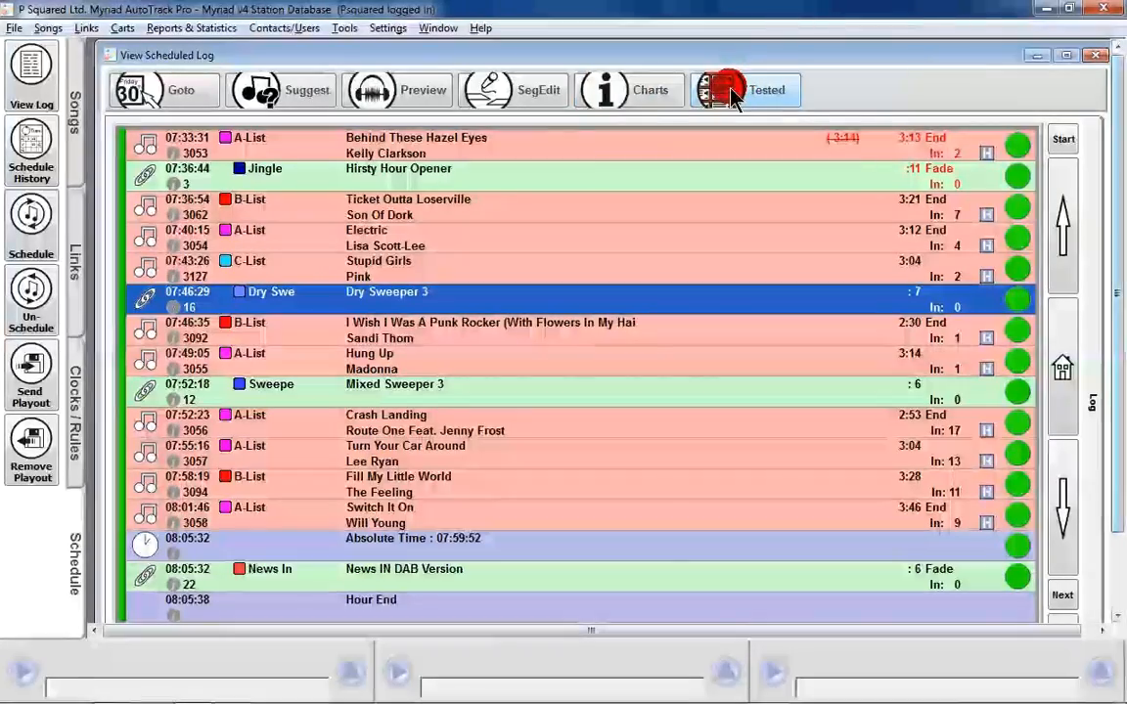
pyautogui.click(460, 237)
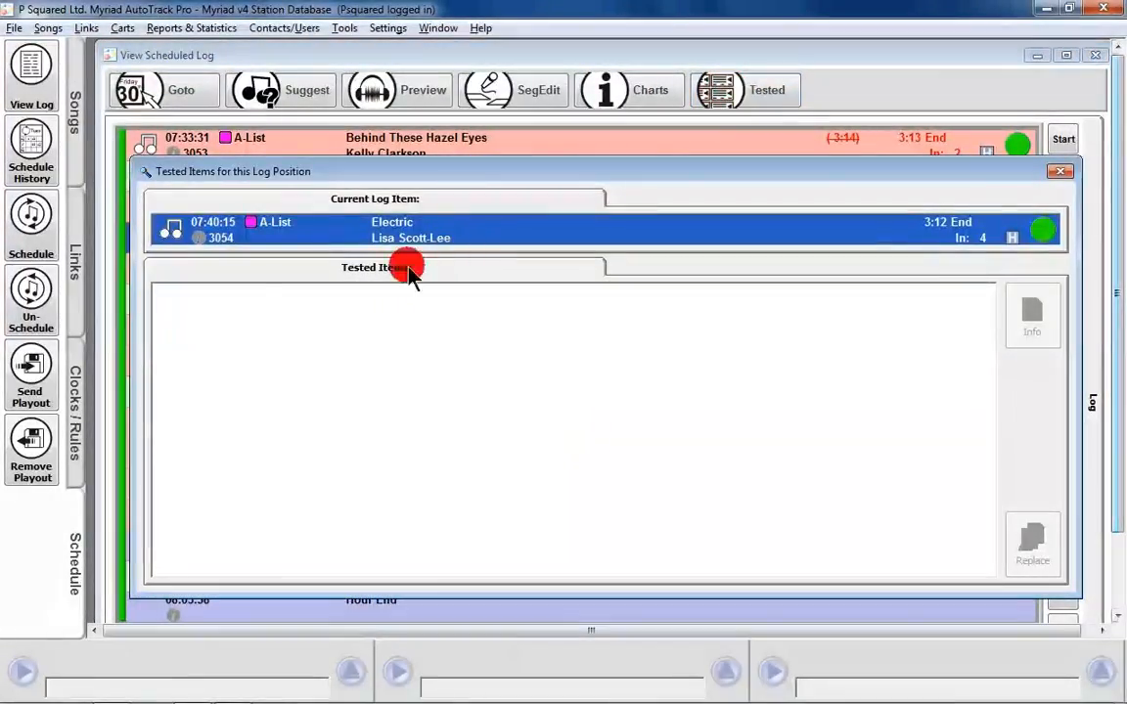
pyautogui.moveTo(311, 326)
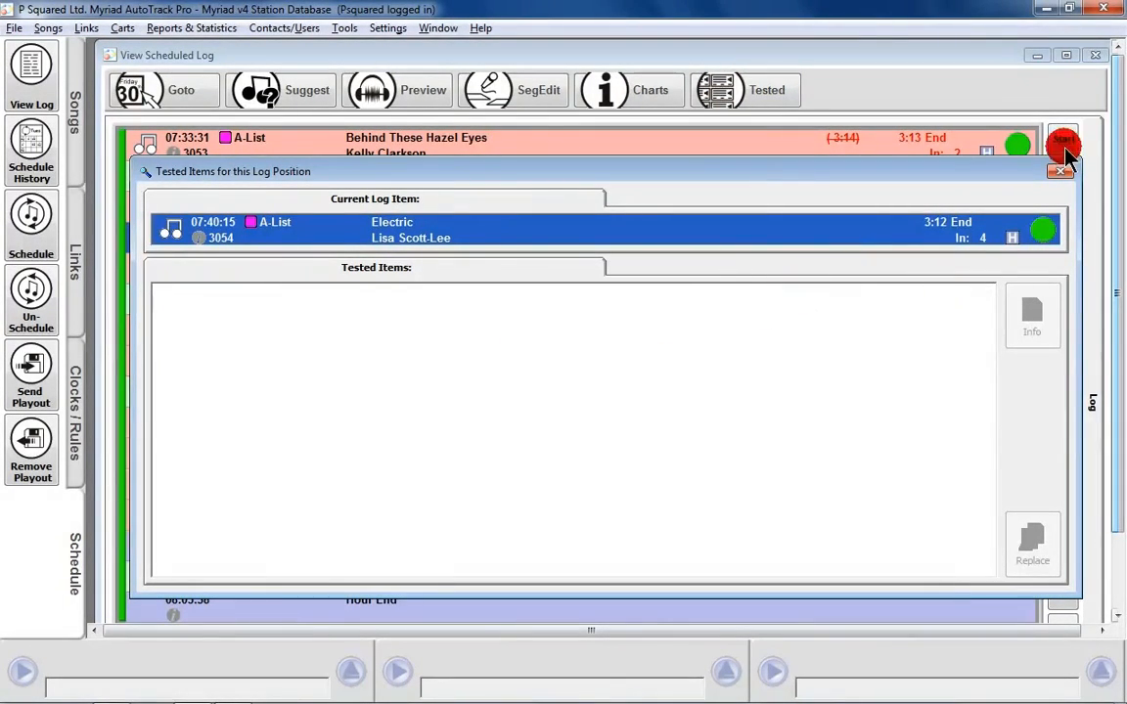
pyautogui.click(1060, 170)
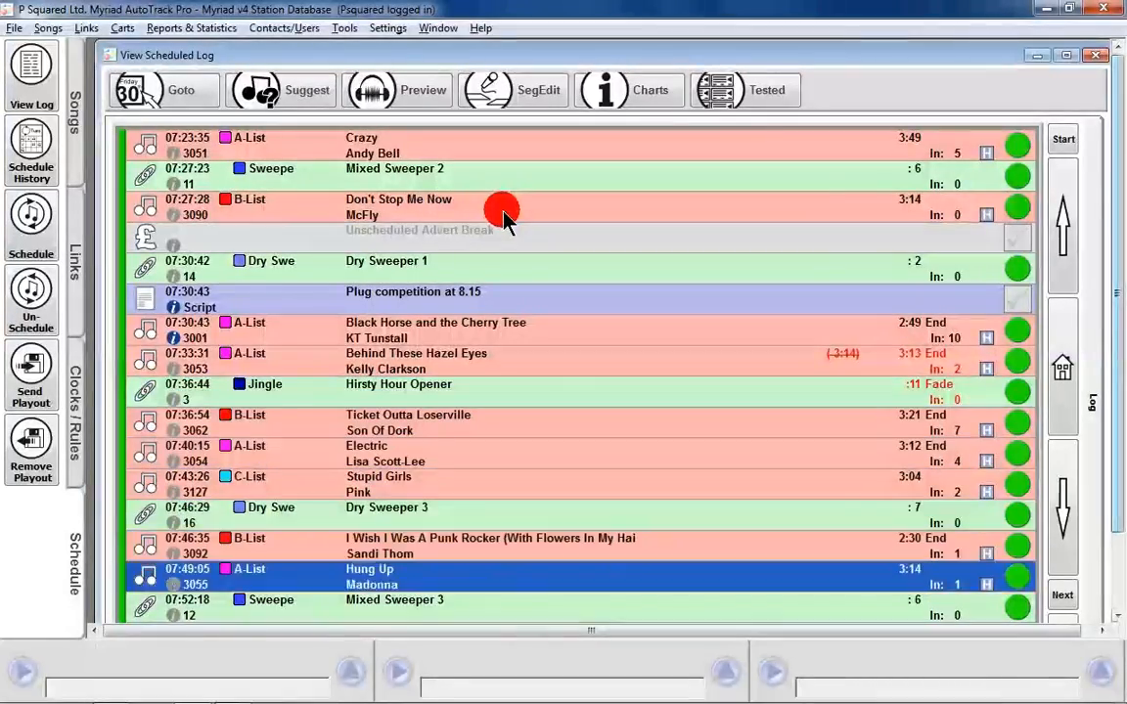
# Step: Move Pink's Stupid Girls up to 07:36:54, ahead of Ticket Outta Loserville and Electric
pyautogui.scroll(-3)
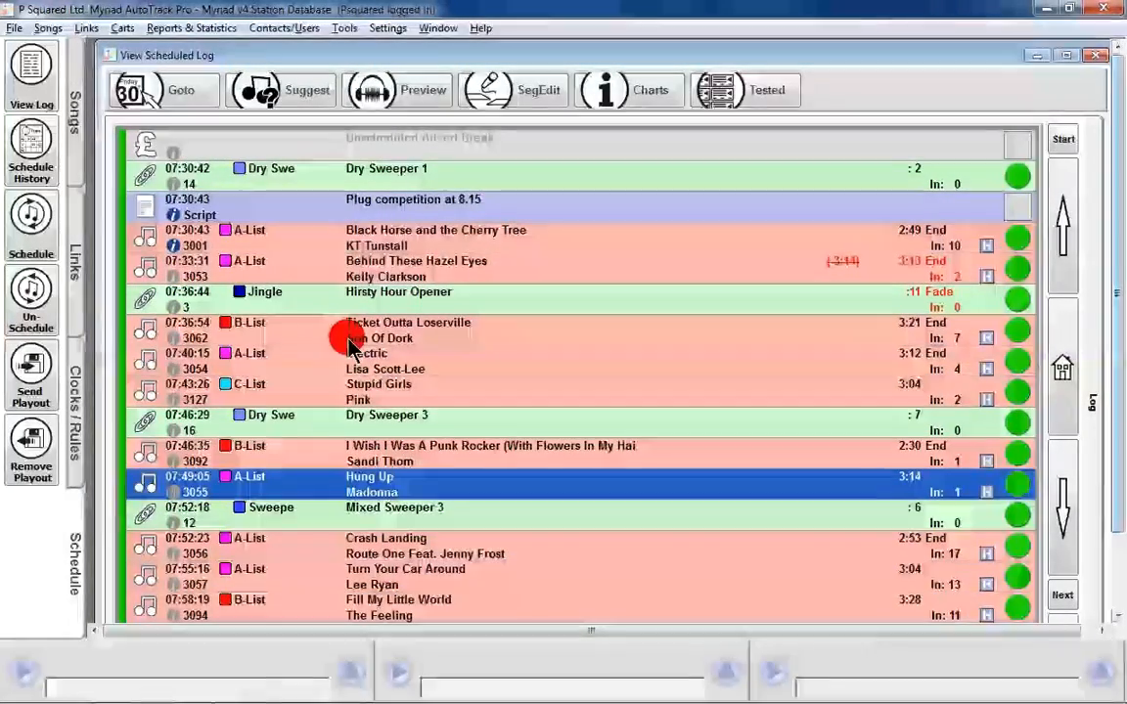
pyautogui.moveTo(364, 370)
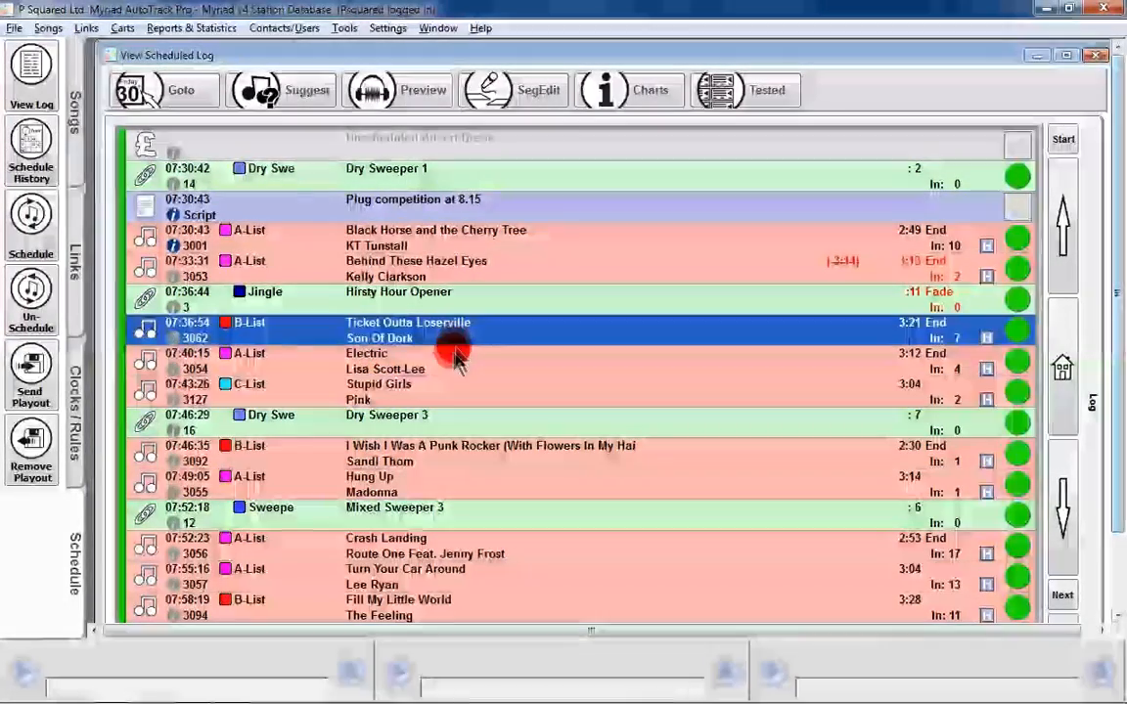
pyautogui.rightClick(411, 369)
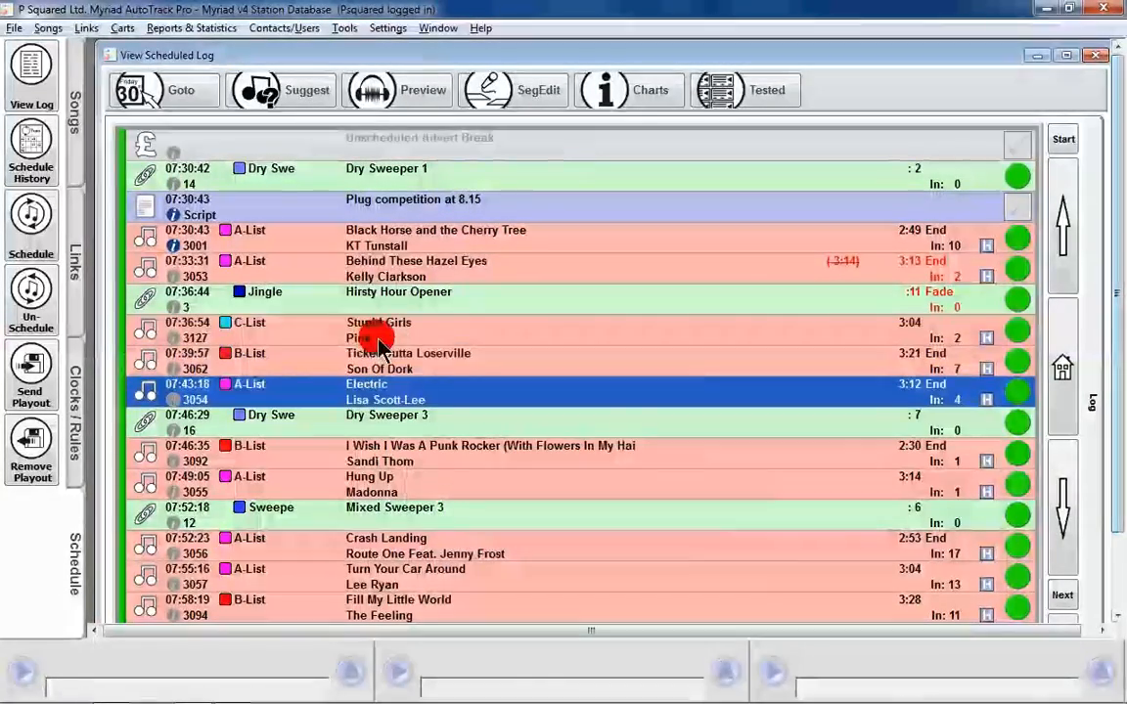
pyautogui.rightClick(379, 330)
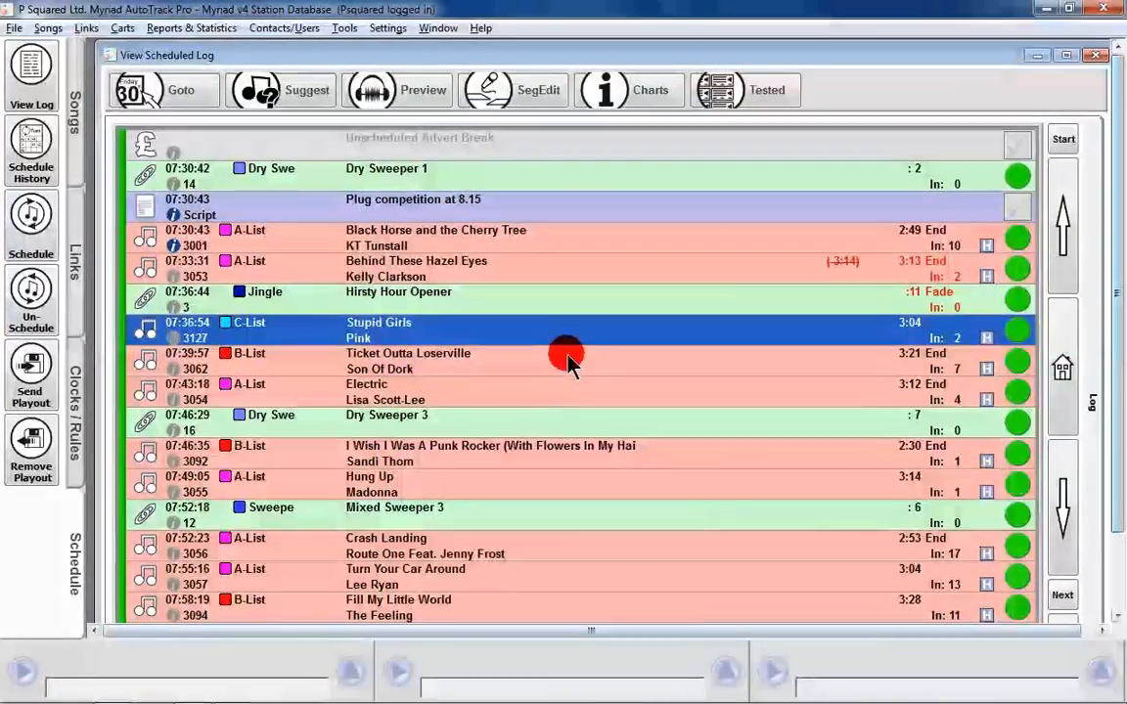
pyautogui.moveTo(508, 328)
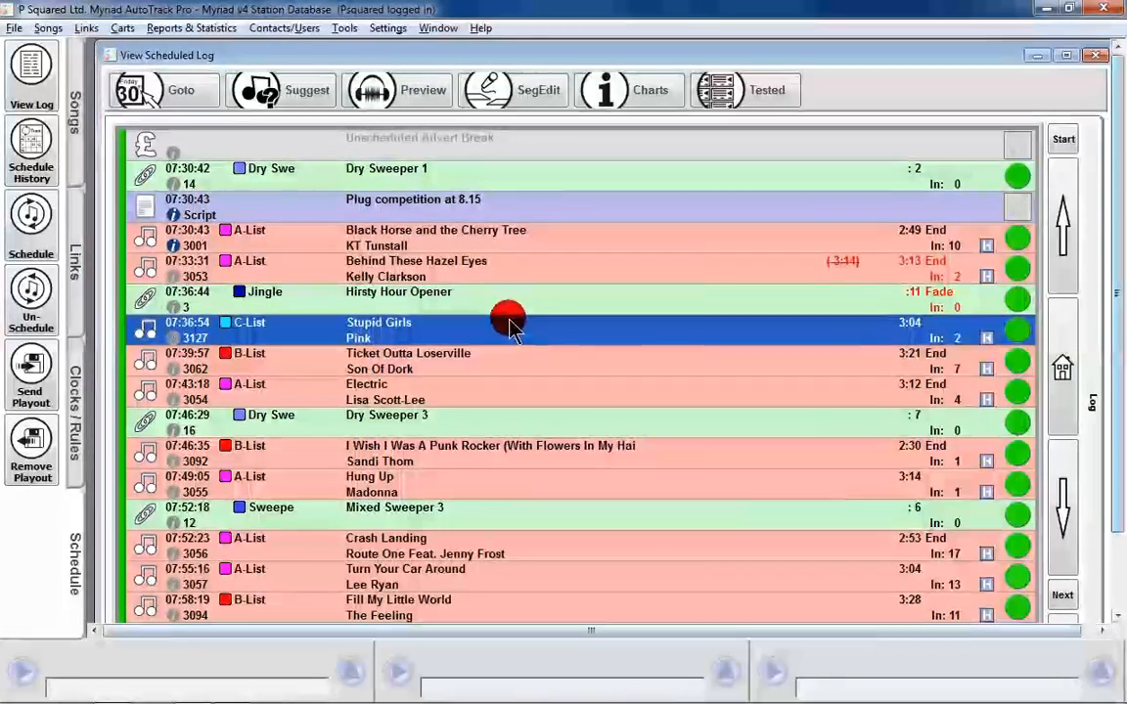
pyautogui.doubleClick(379, 323)
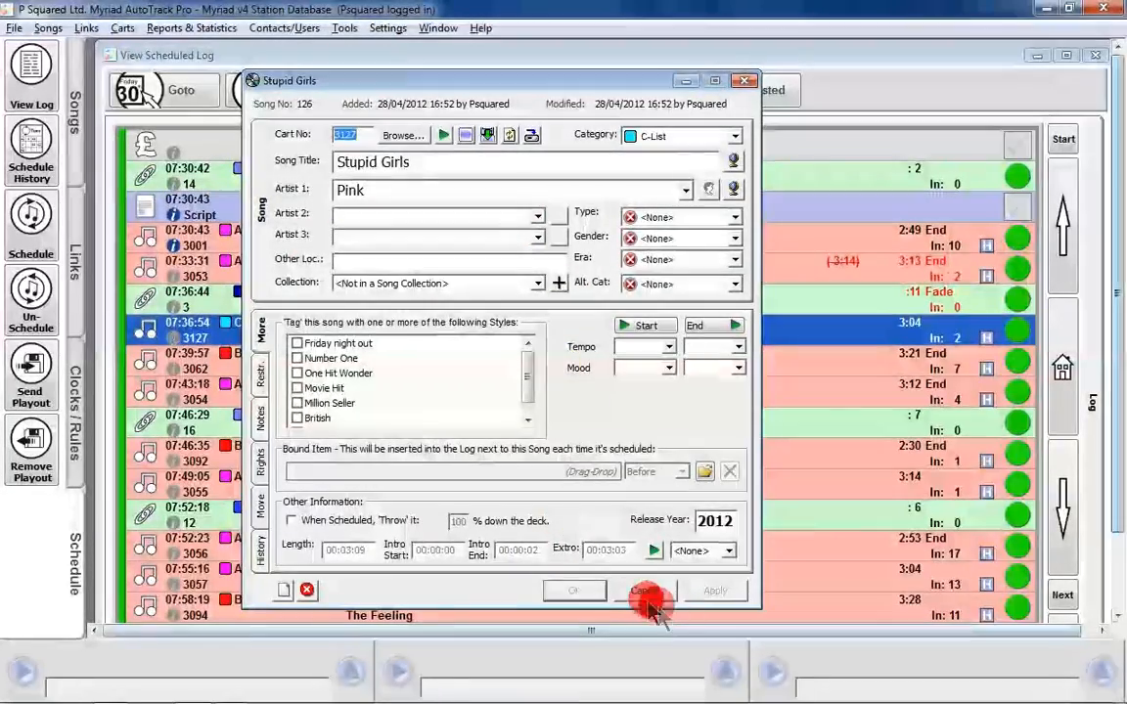
pyautogui.click(649, 595)
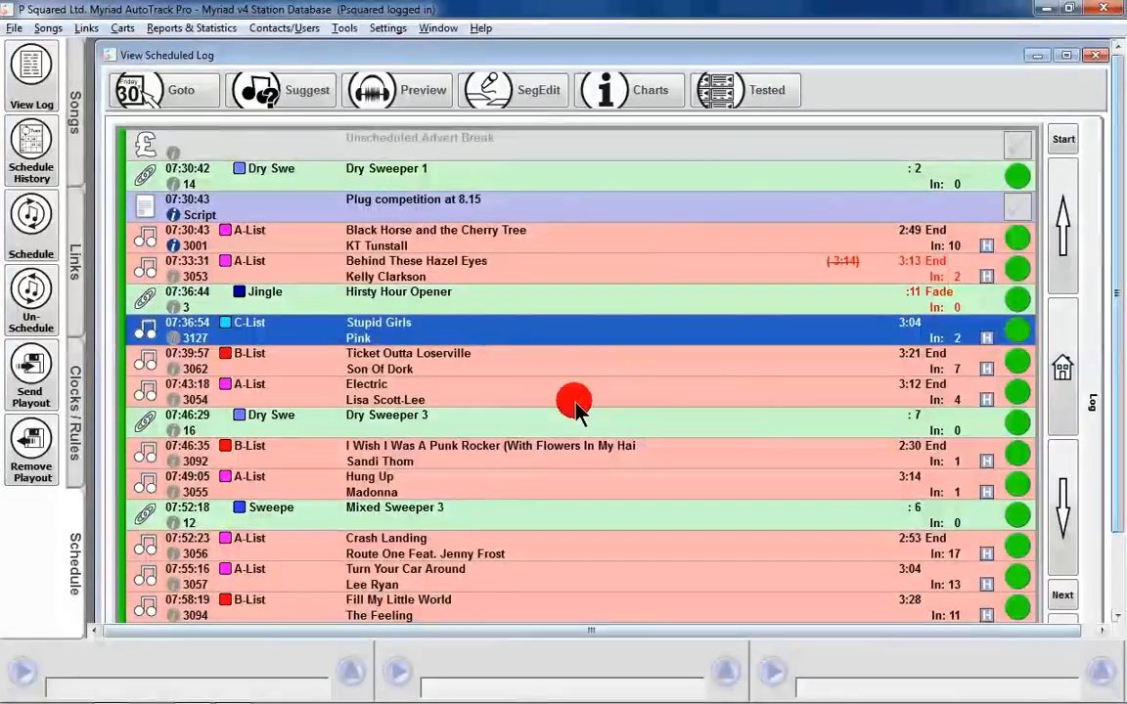